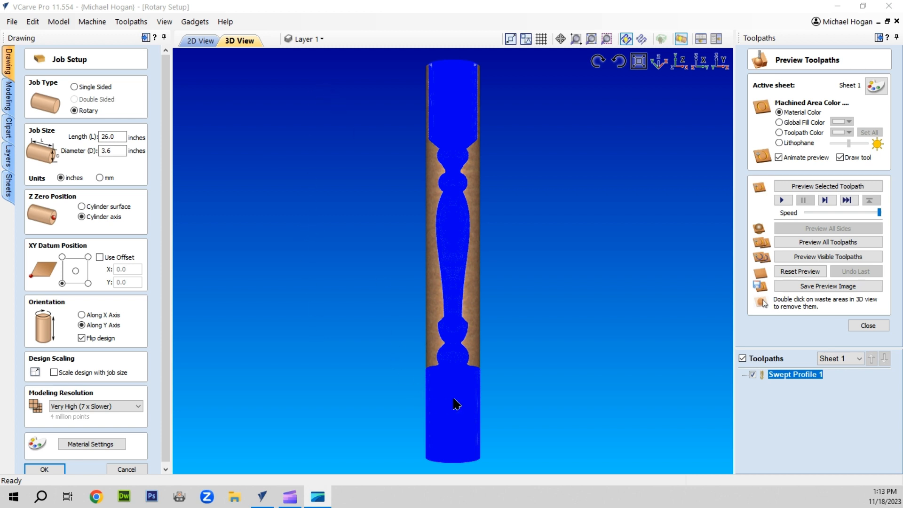
pyautogui.moveTo(451, 226)
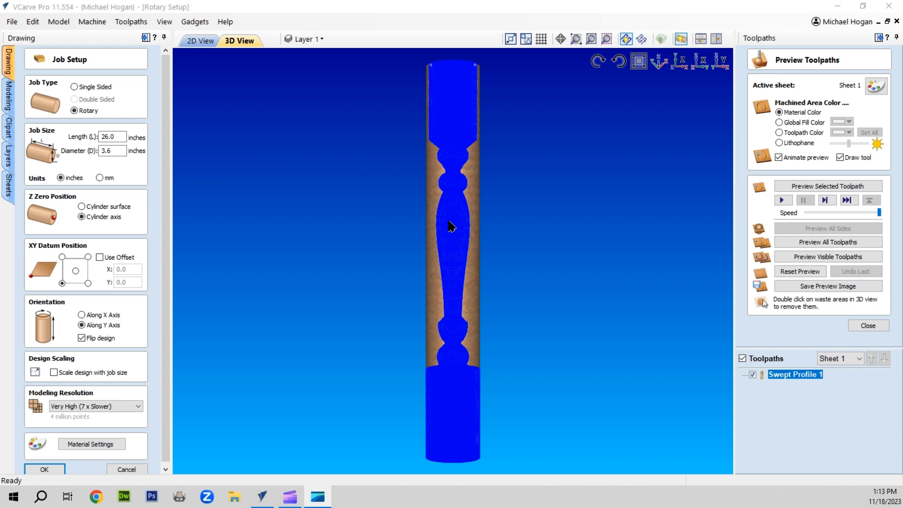
pyautogui.moveTo(439, 276)
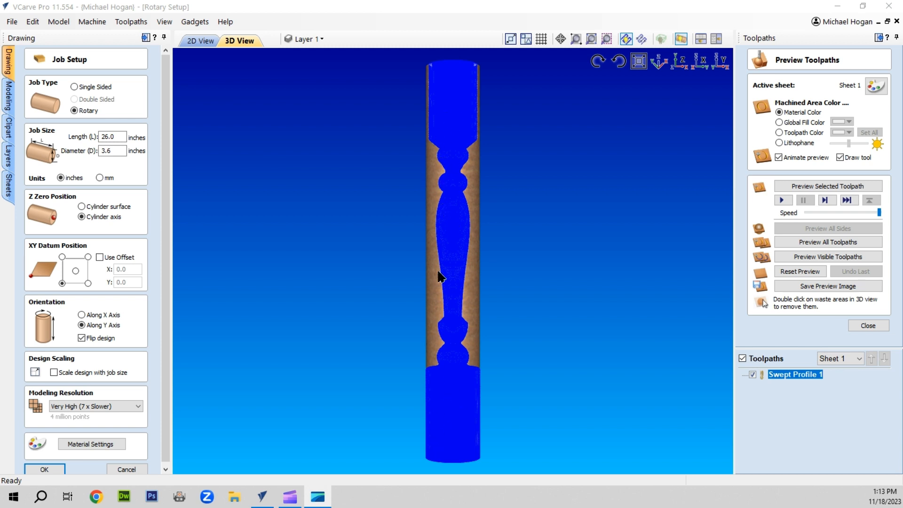
pyautogui.moveTo(344, 376)
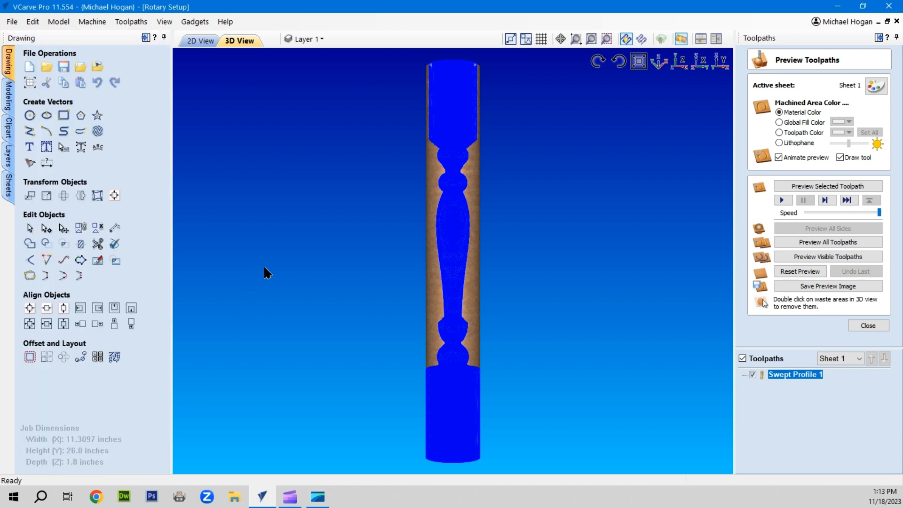
pyautogui.moveTo(796, 375)
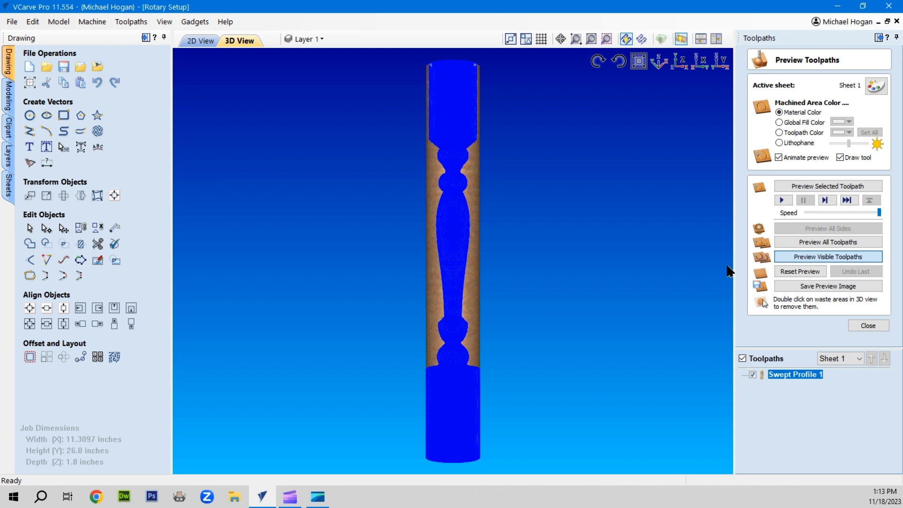
# Run the machining preview of the visible toolpaths, then hide the toolpath lines over the carved spindle.
pyautogui.click(827, 256)
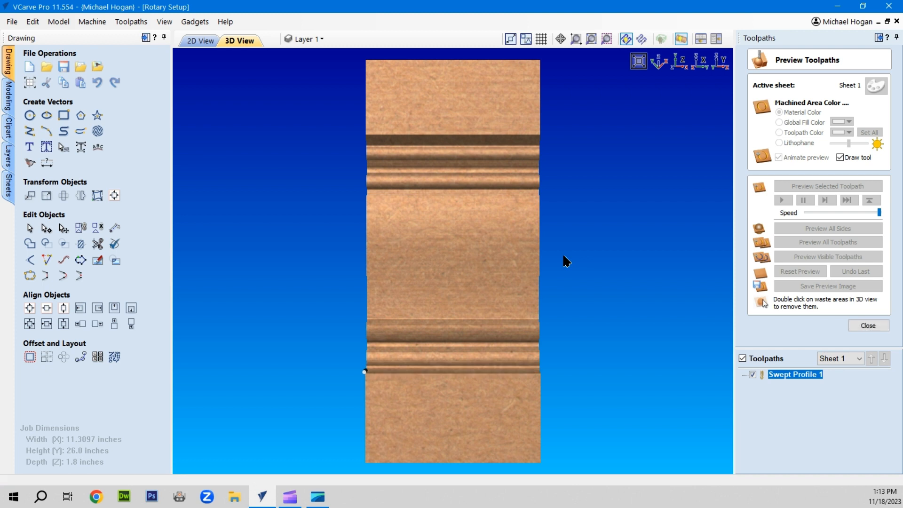
pyautogui.click(827, 256)
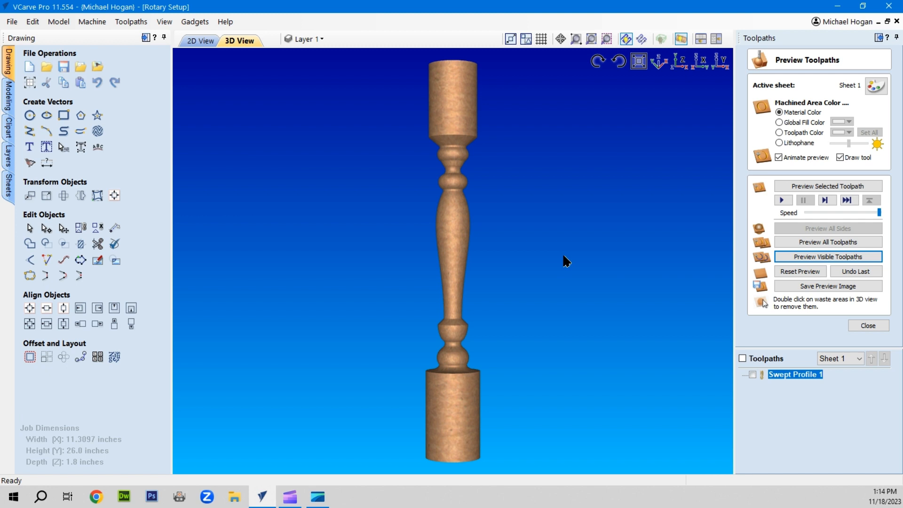
pyautogui.moveTo(458, 121)
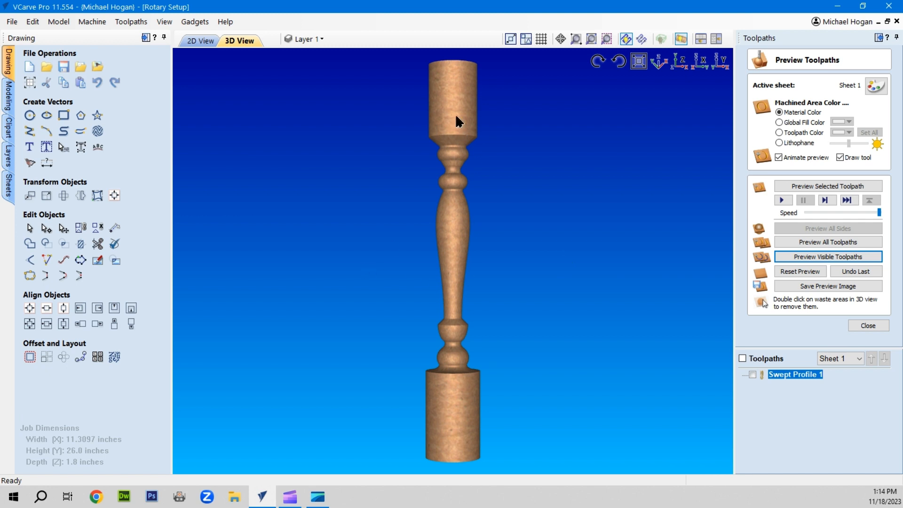
pyautogui.moveTo(428, 406)
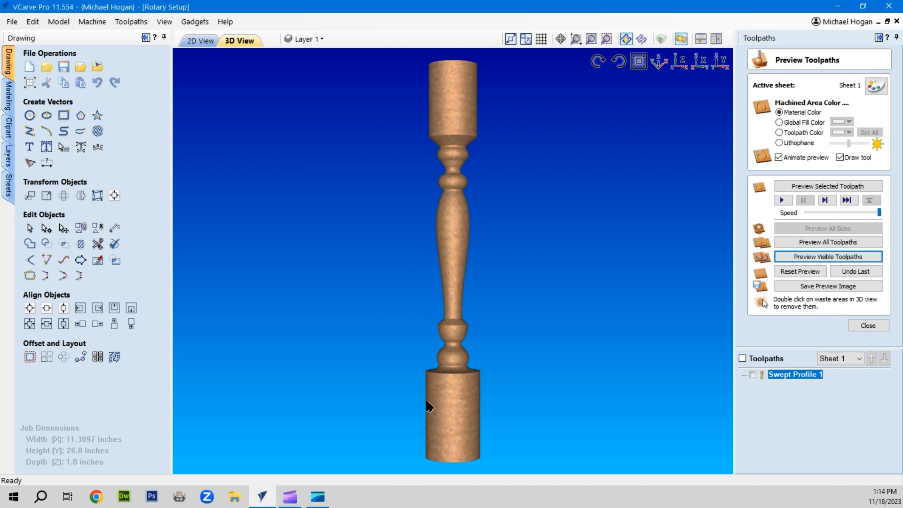
pyautogui.moveTo(436, 384)
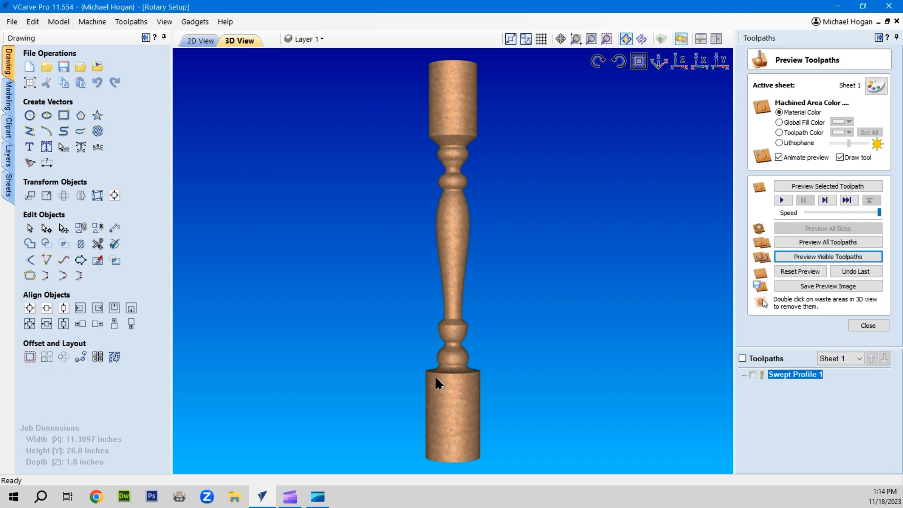
pyautogui.moveTo(416, 373)
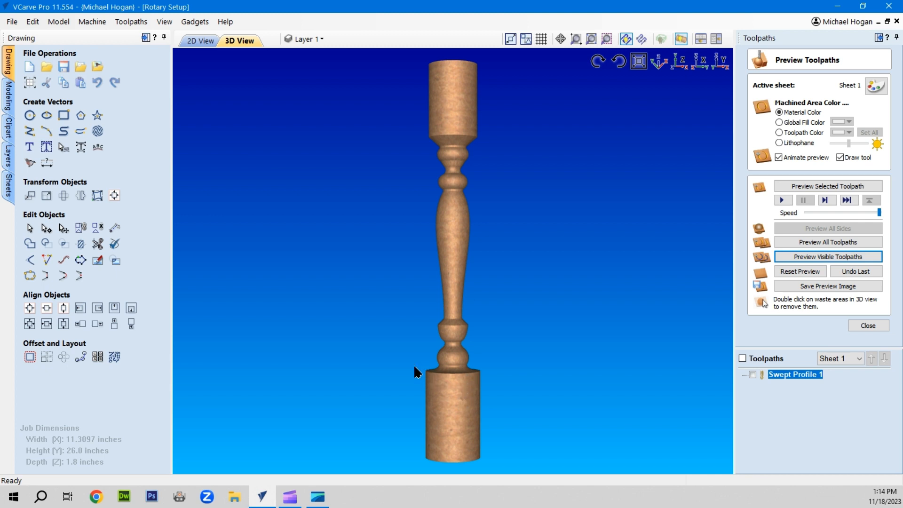
pyautogui.moveTo(185, 62)
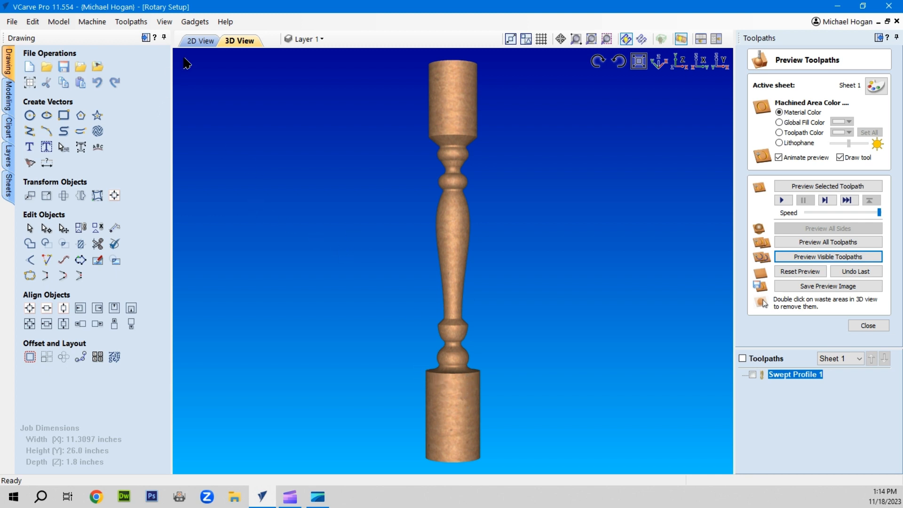
# Return to the 2D drawing of the job to work with the clipart rotary profiles.
pyautogui.click(199, 40)
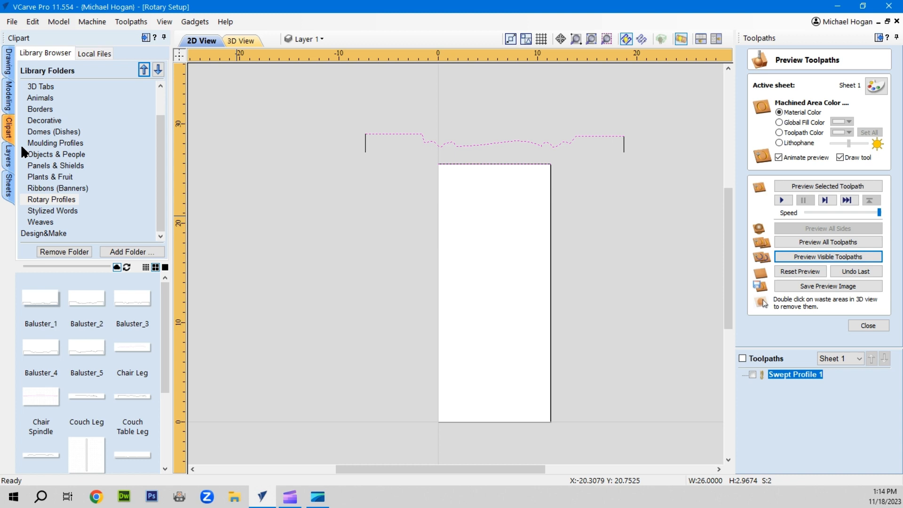
pyautogui.moveTo(226, 284)
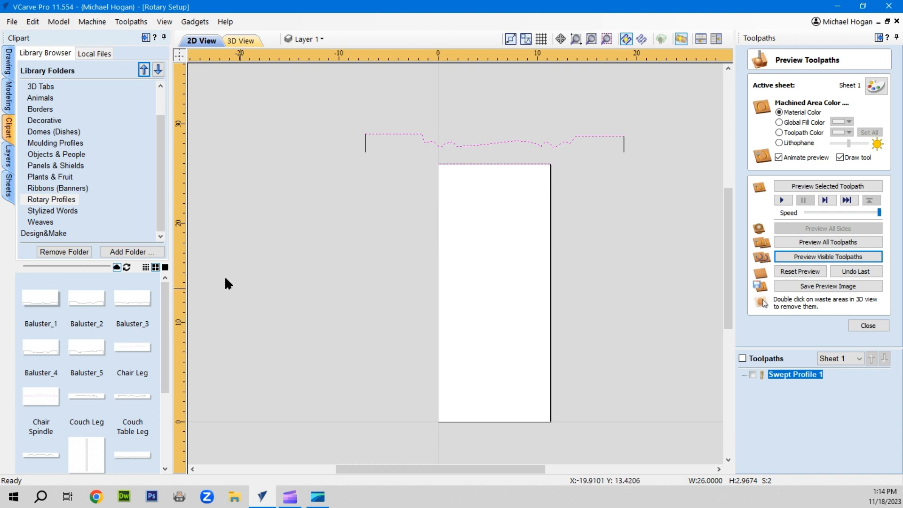
pyautogui.moveTo(55, 338)
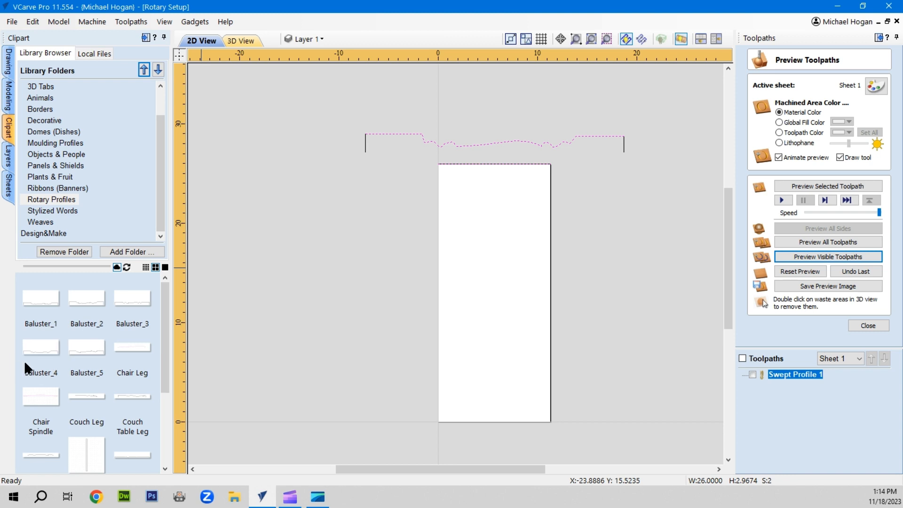
pyautogui.moveTo(348, 139)
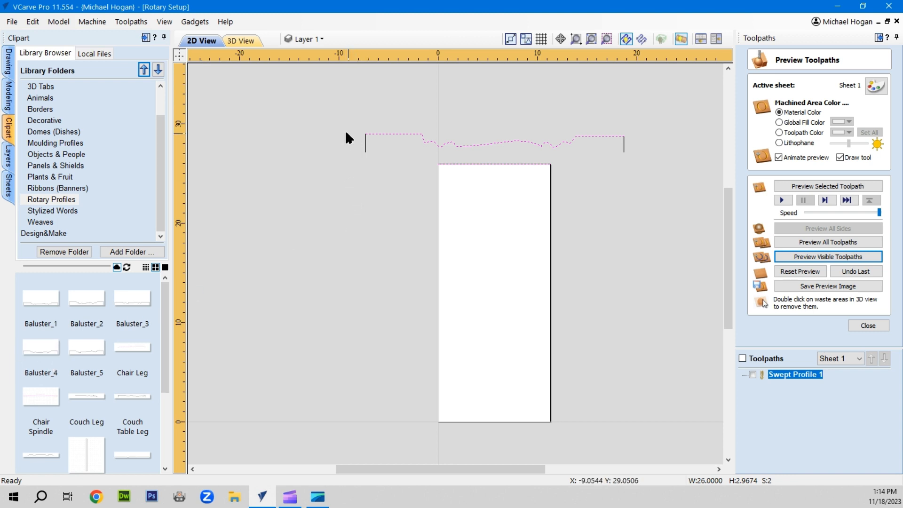
pyautogui.moveTo(415, 158)
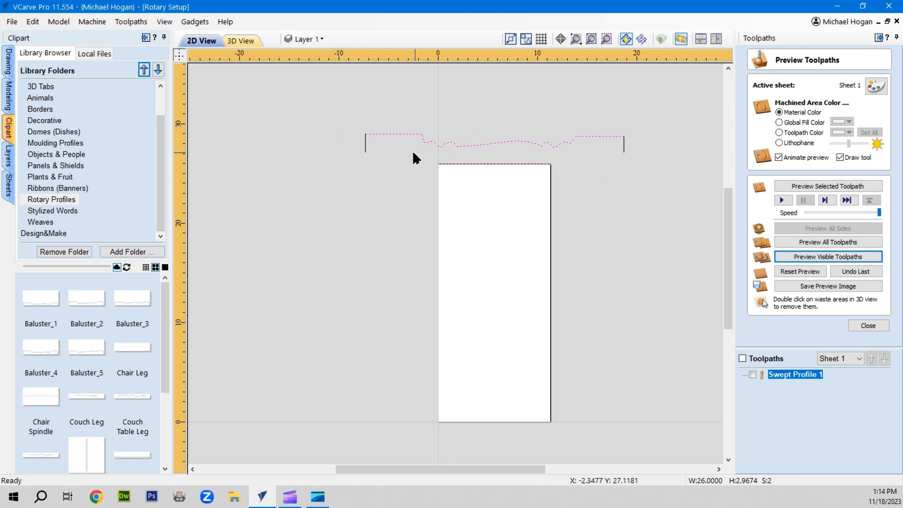
pyautogui.moveTo(348, 161)
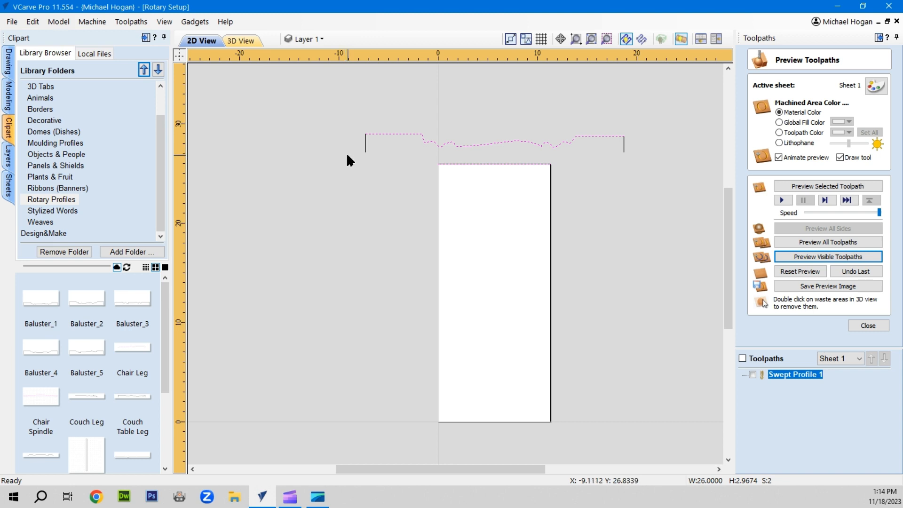
pyautogui.moveTo(369, 155)
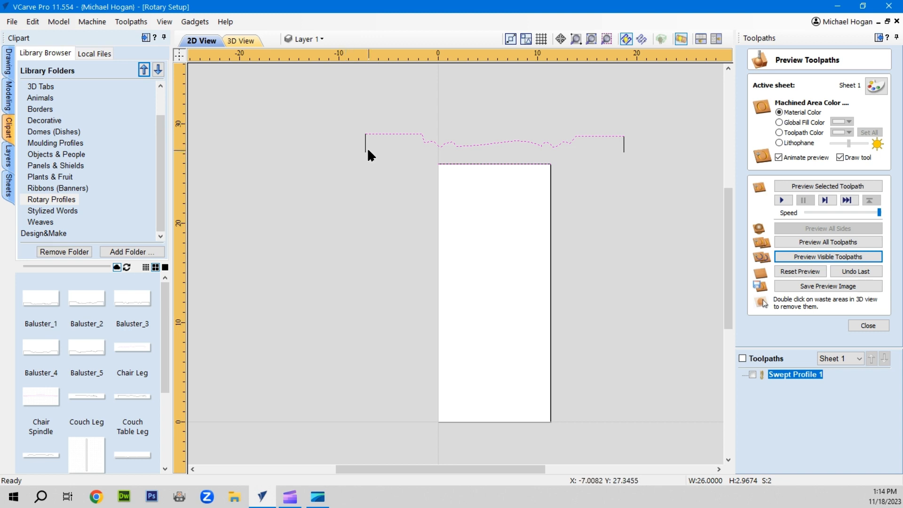
pyautogui.moveTo(626, 157)
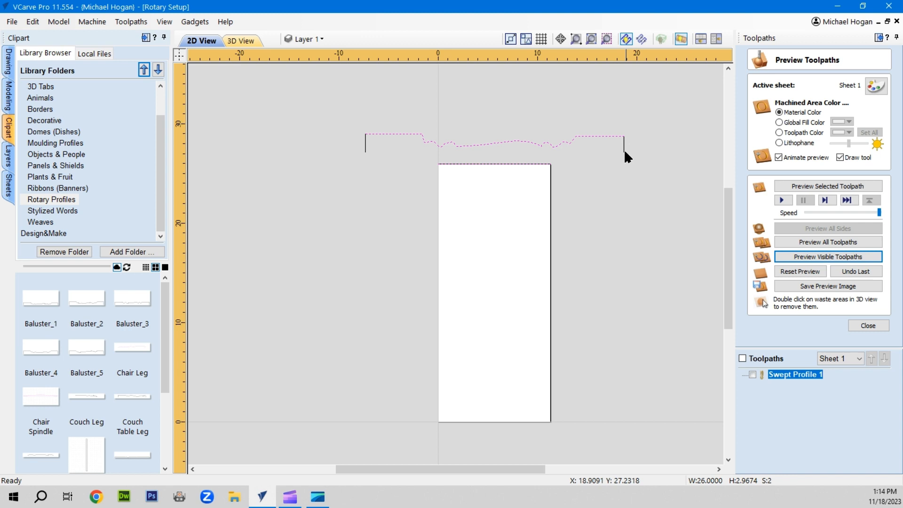
pyautogui.moveTo(622, 157)
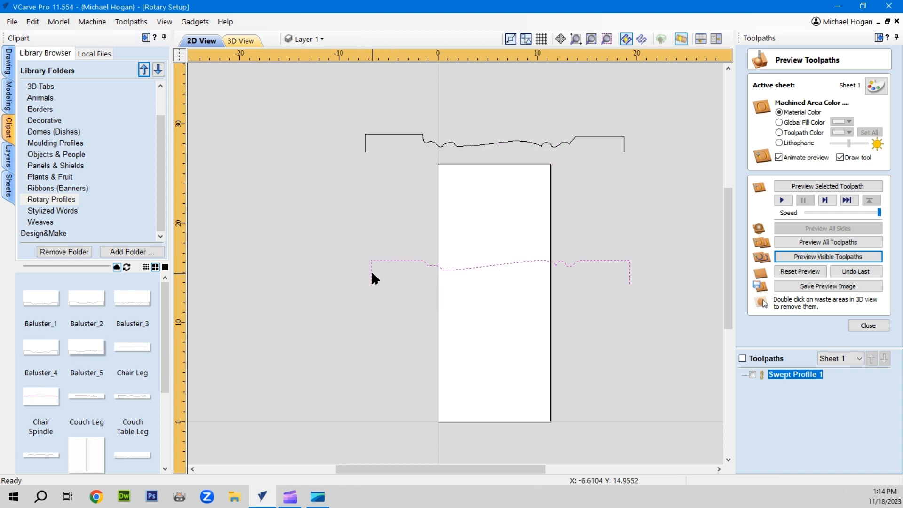
pyautogui.moveTo(502, 147)
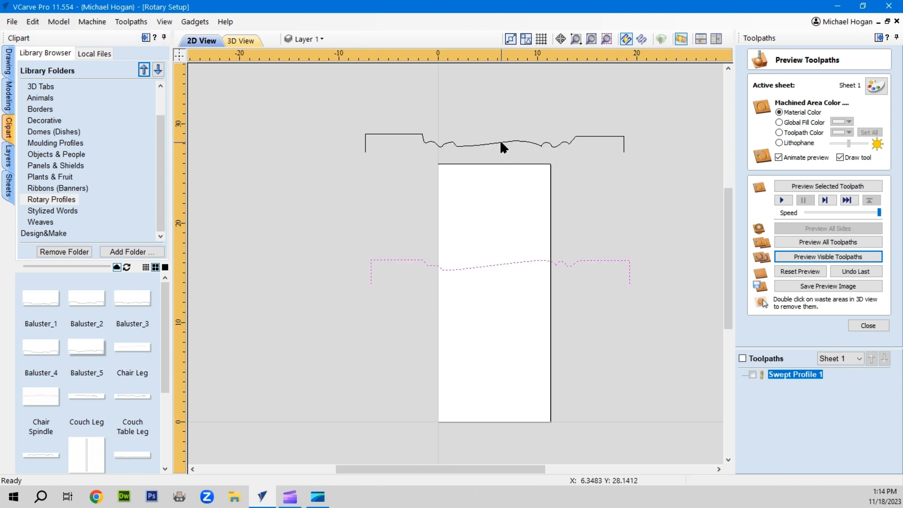
pyautogui.moveTo(374, 170)
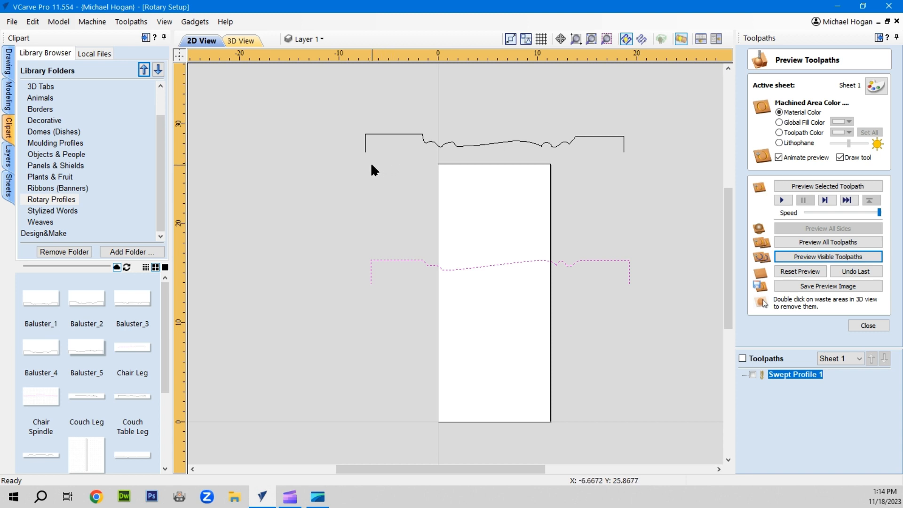
pyautogui.moveTo(396, 147)
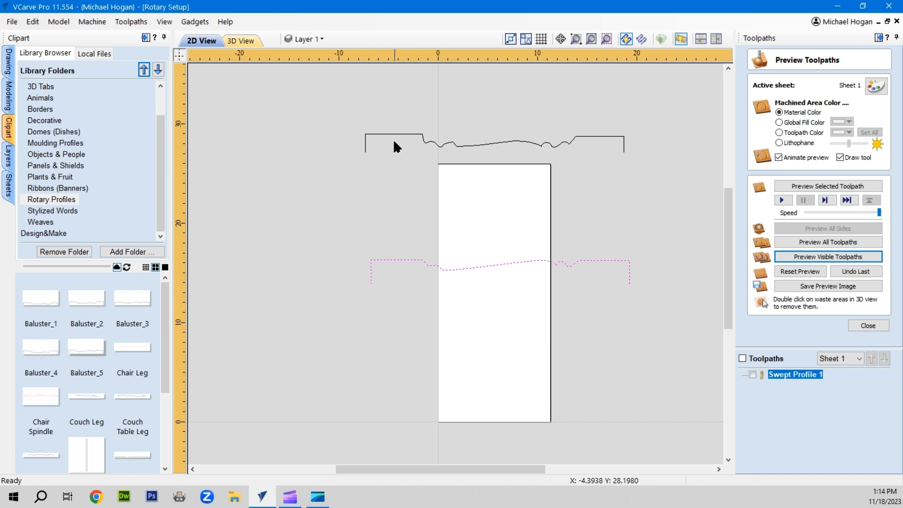
pyautogui.moveTo(369, 143)
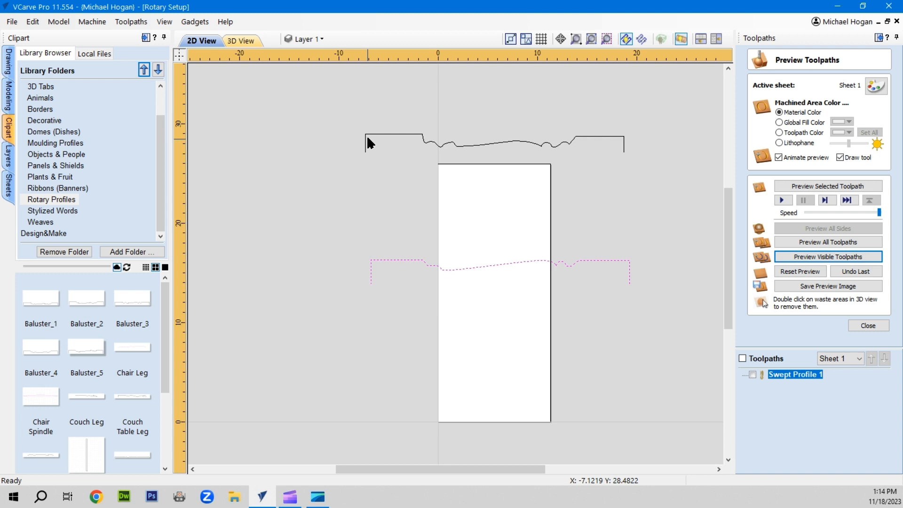
pyautogui.moveTo(425, 135)
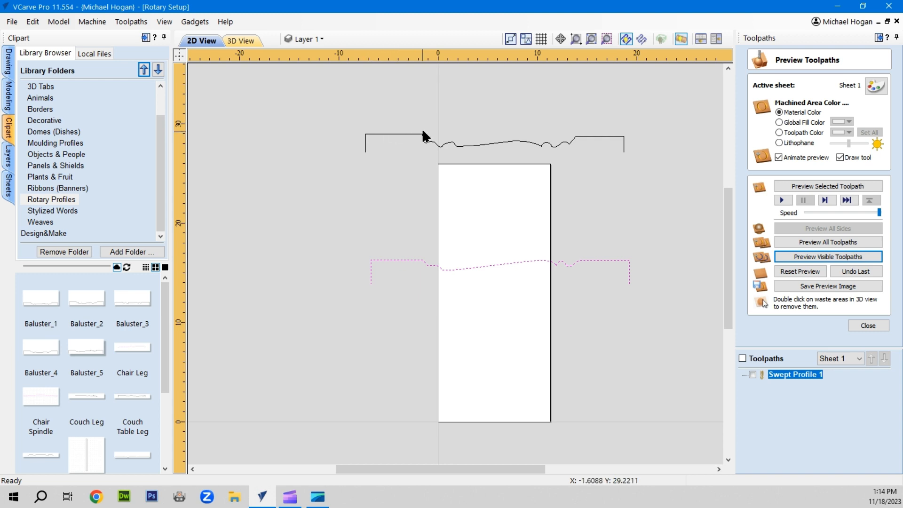
pyautogui.moveTo(639, 138)
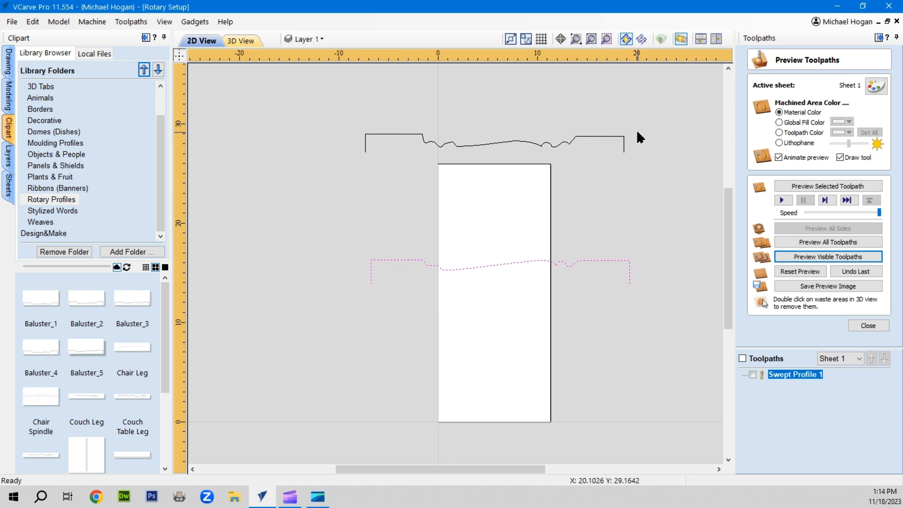
pyautogui.moveTo(628, 162)
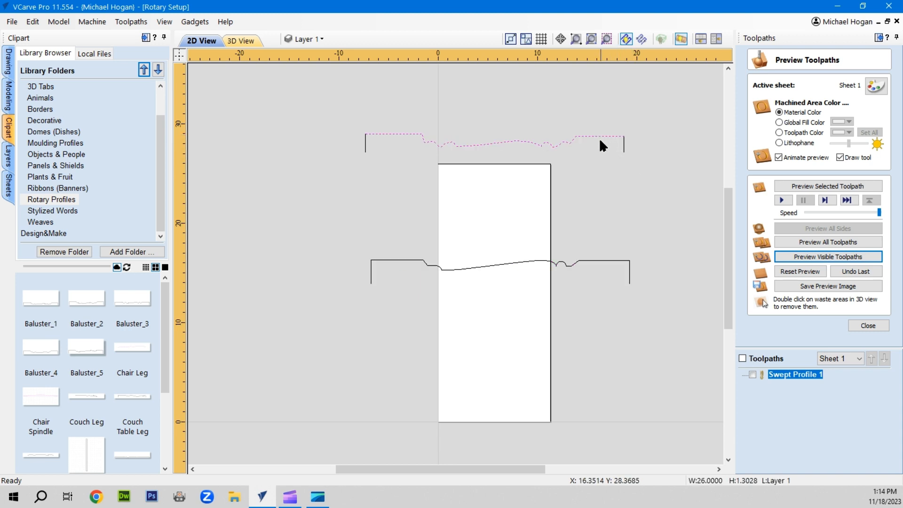
pyautogui.moveTo(601, 159)
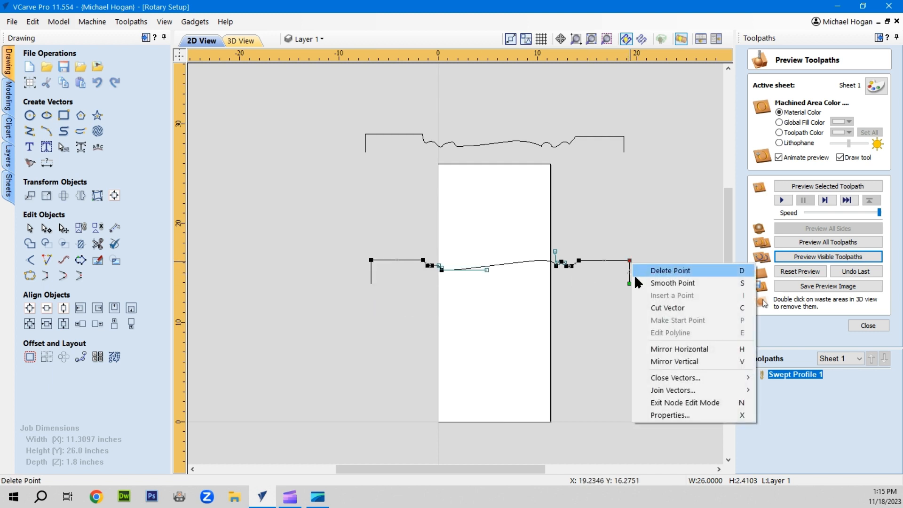
# Delete the point at the lower profile's right end and select the whole lower profile vector.
pyautogui.click(669, 270)
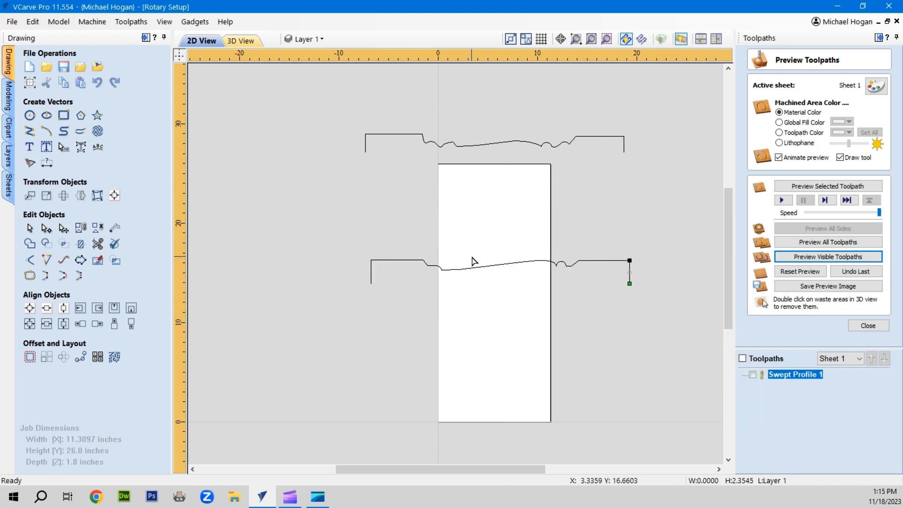
pyautogui.click(29, 243)
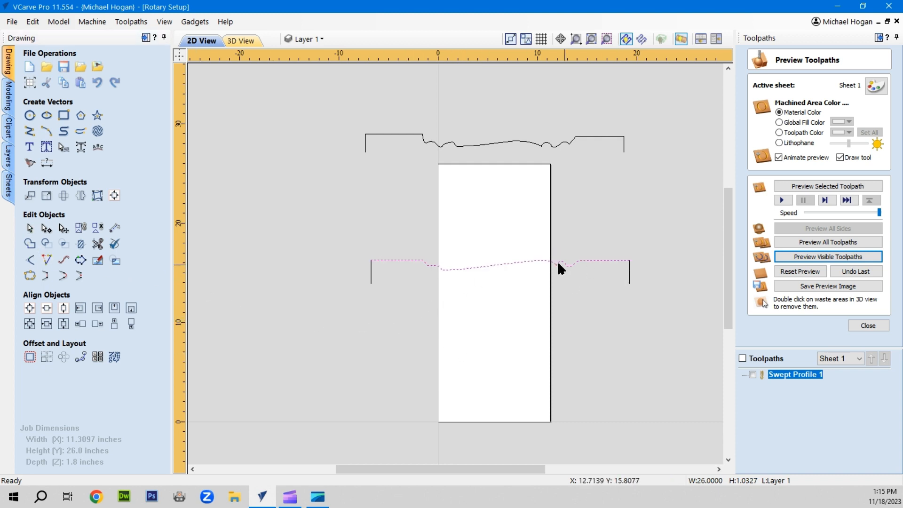
pyautogui.moveTo(590, 304)
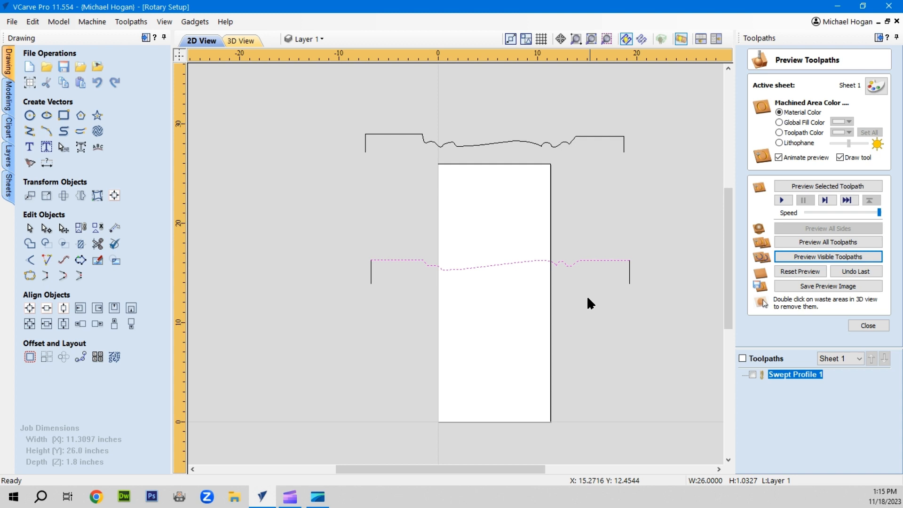
pyautogui.moveTo(699, 350)
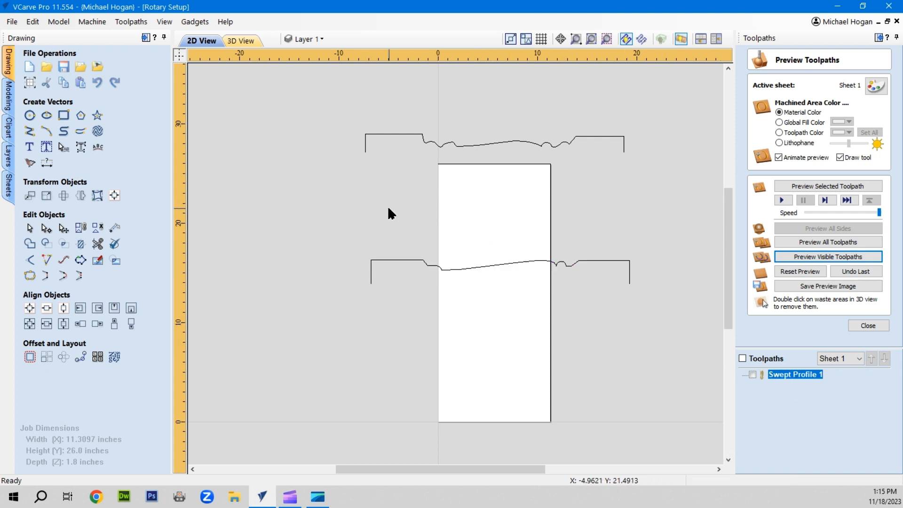
pyautogui.moveTo(484, 169)
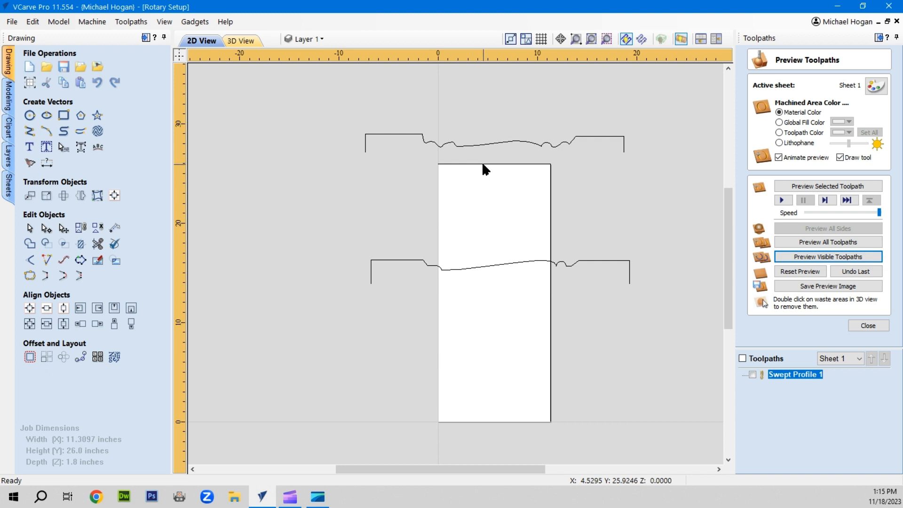
pyautogui.moveTo(396, 204)
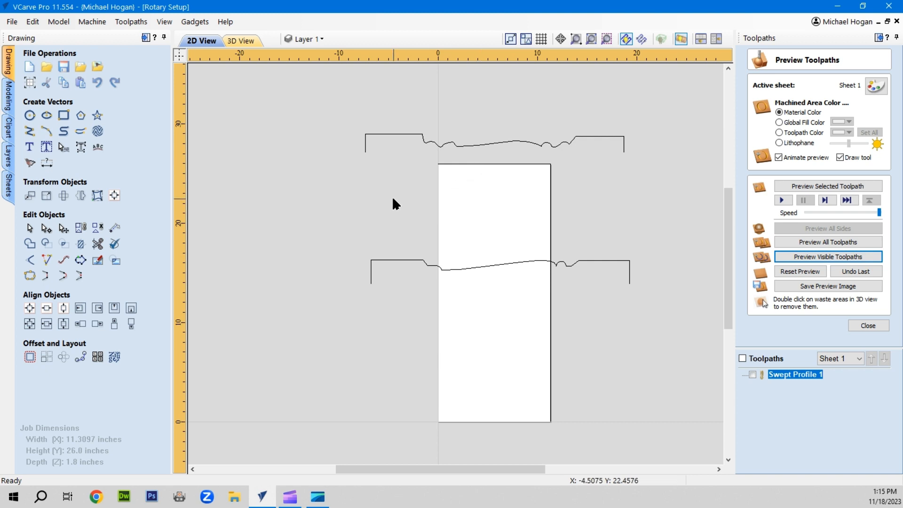
pyautogui.moveTo(486, 193)
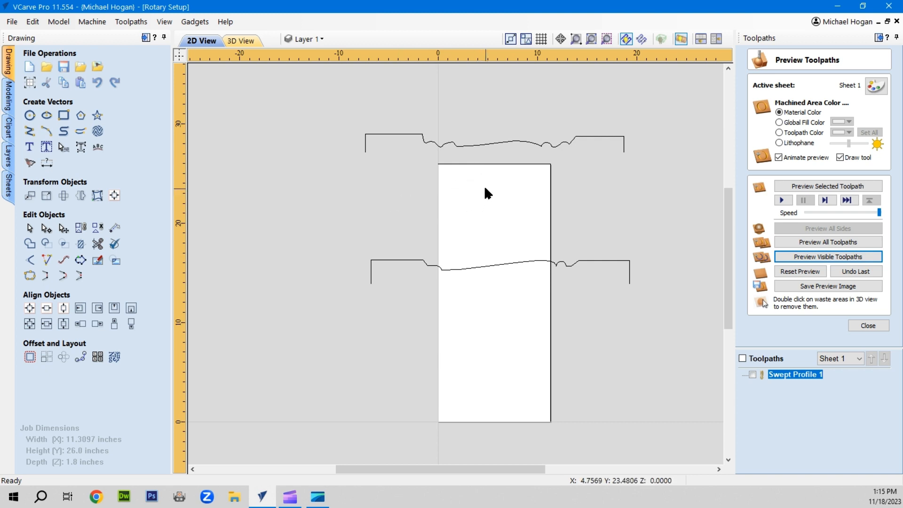
pyautogui.moveTo(391, 151)
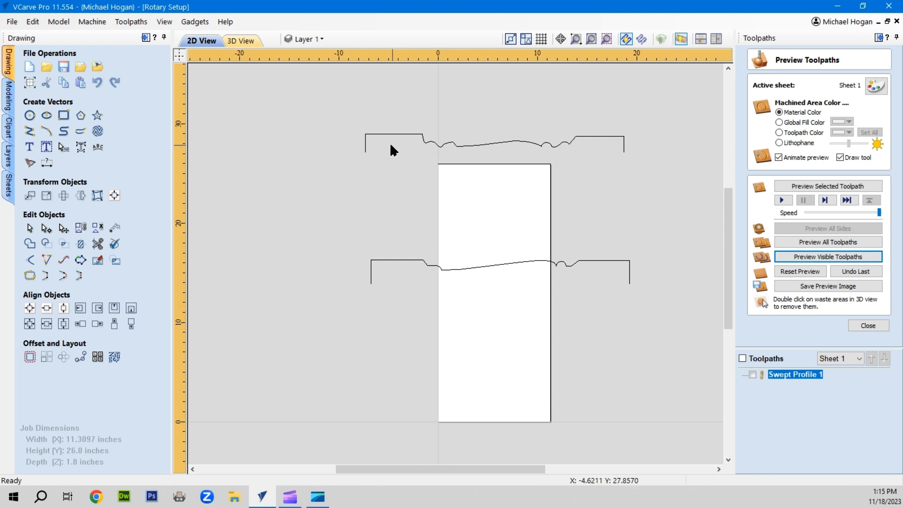
pyautogui.moveTo(550, 147)
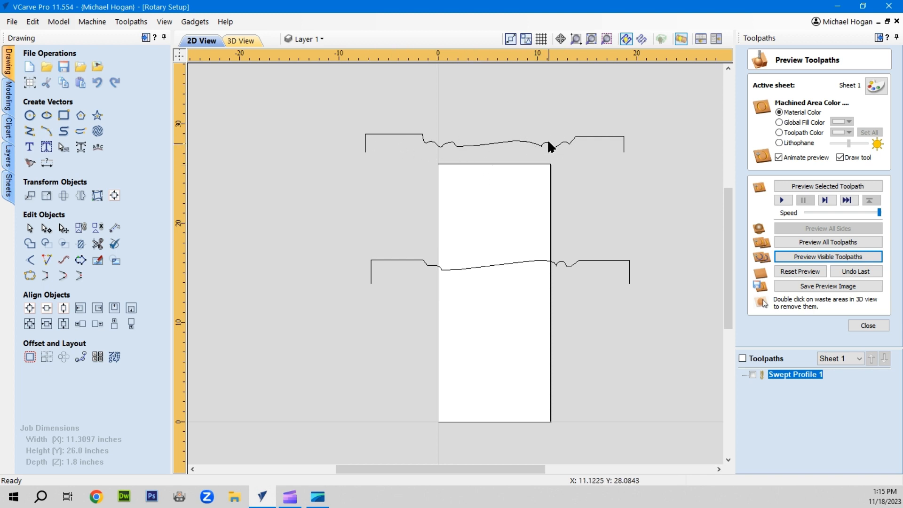
pyautogui.moveTo(497, 170)
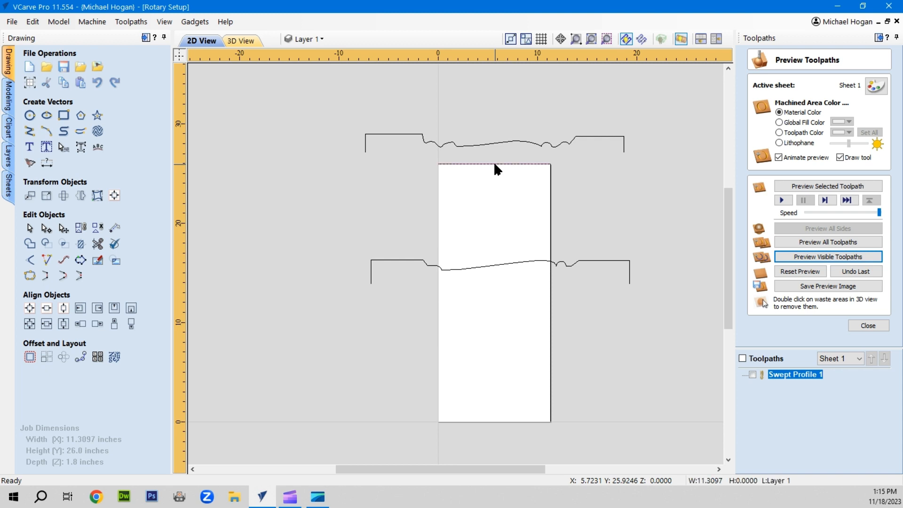
pyautogui.moveTo(505, 147)
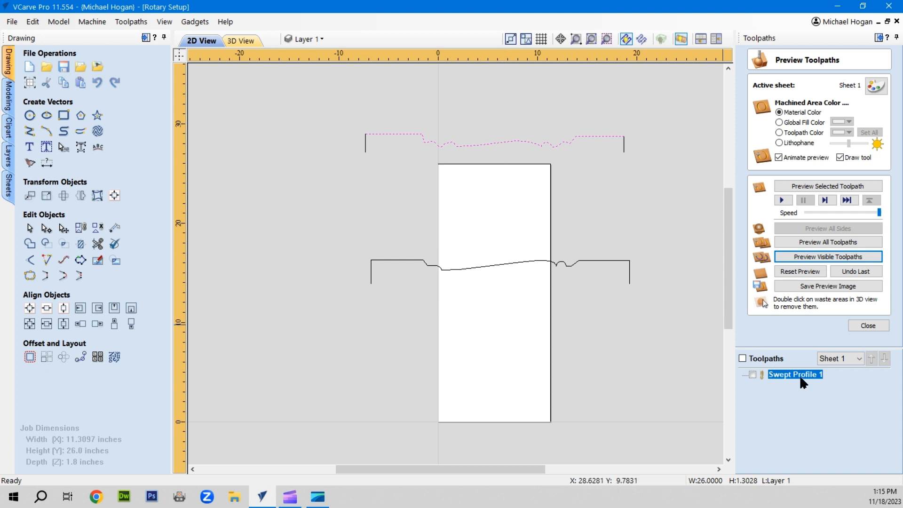
pyautogui.moveTo(799, 376)
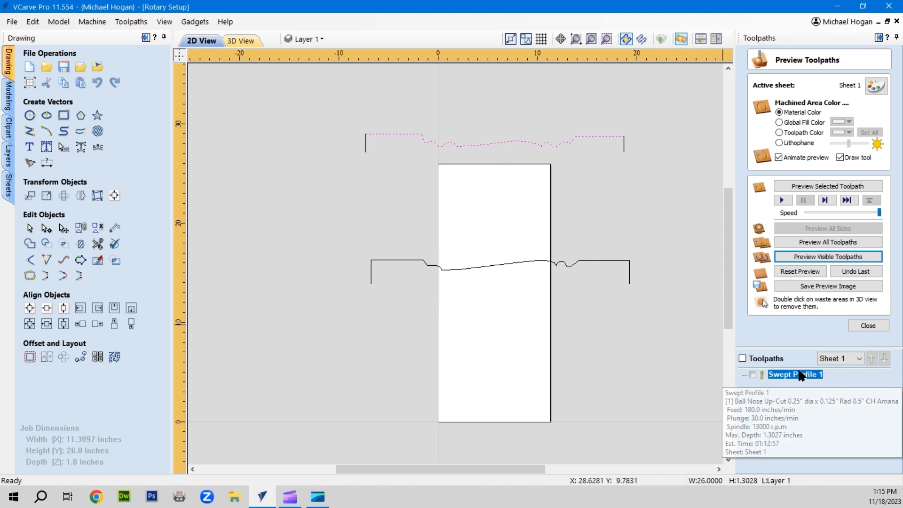
# Reopen the Swept Profile 1 moulding toolpath and reverse the direction of the top rail curve.
pyautogui.doubleClick(795, 374)
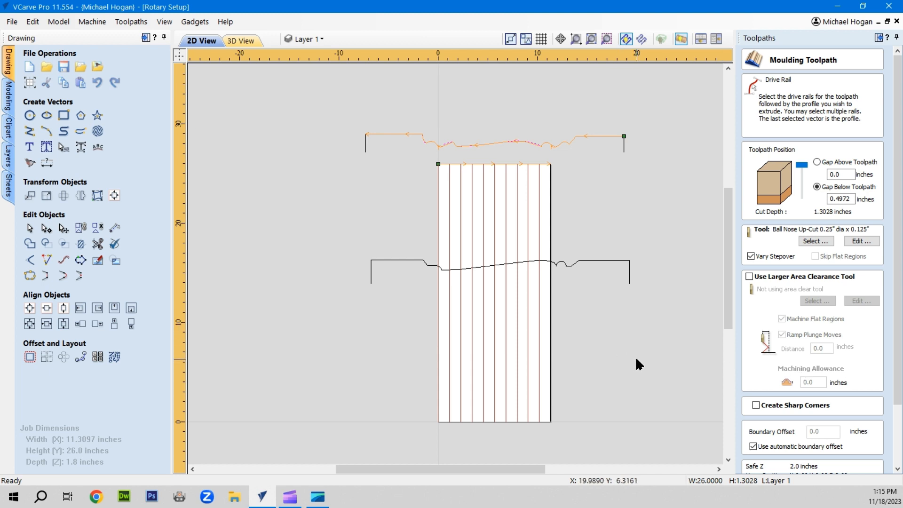
pyautogui.moveTo(390, 253)
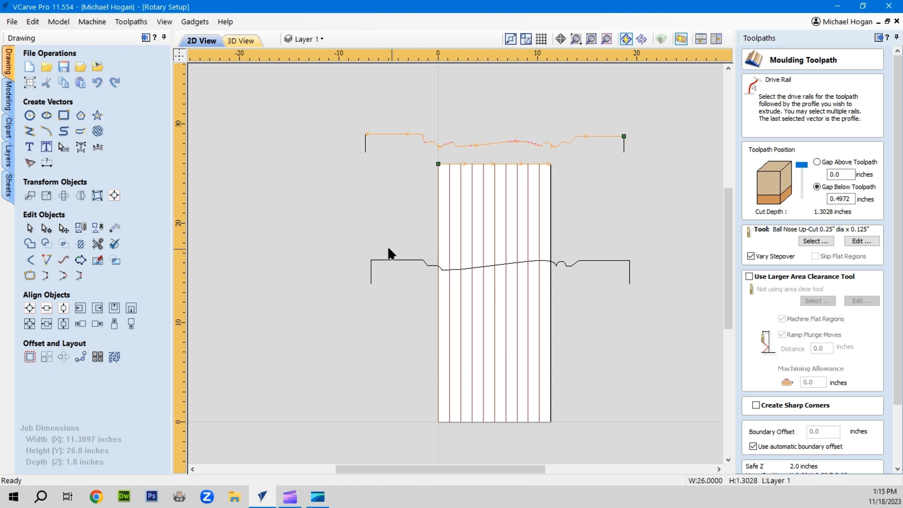
pyautogui.moveTo(421, 142)
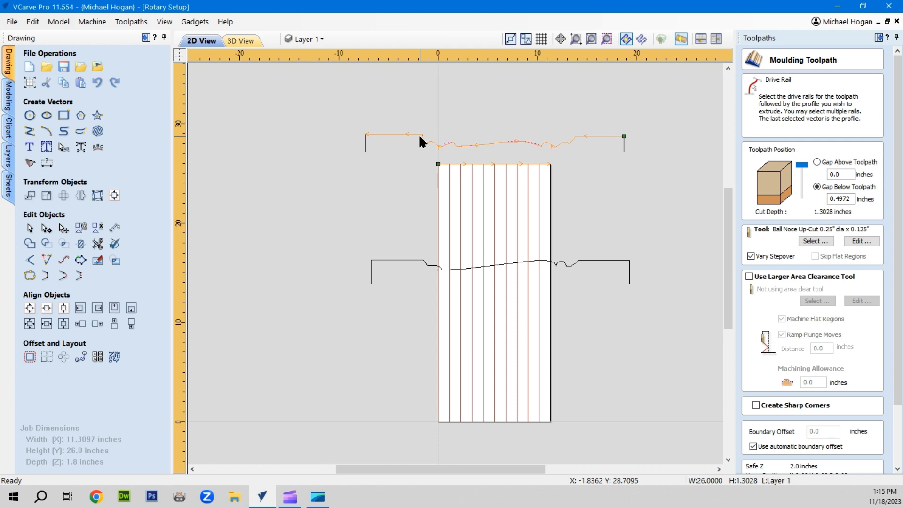
pyautogui.moveTo(476, 207)
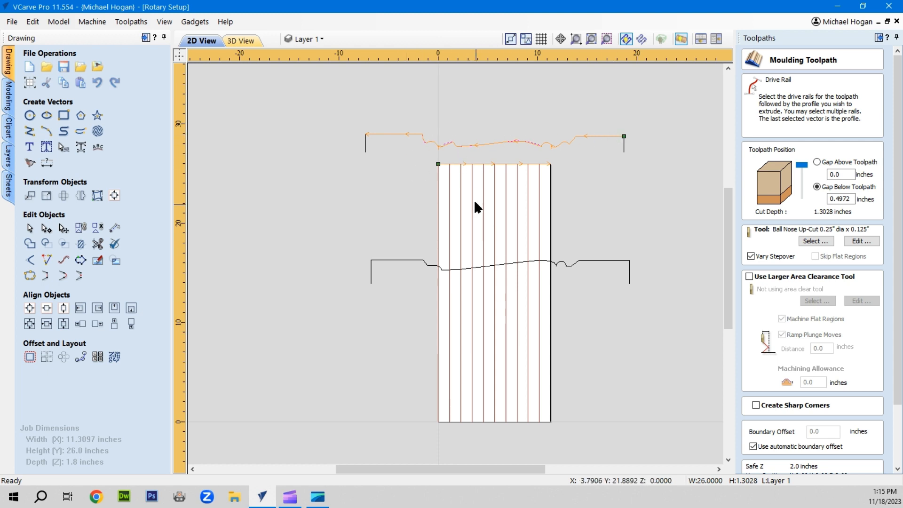
pyautogui.moveTo(407, 186)
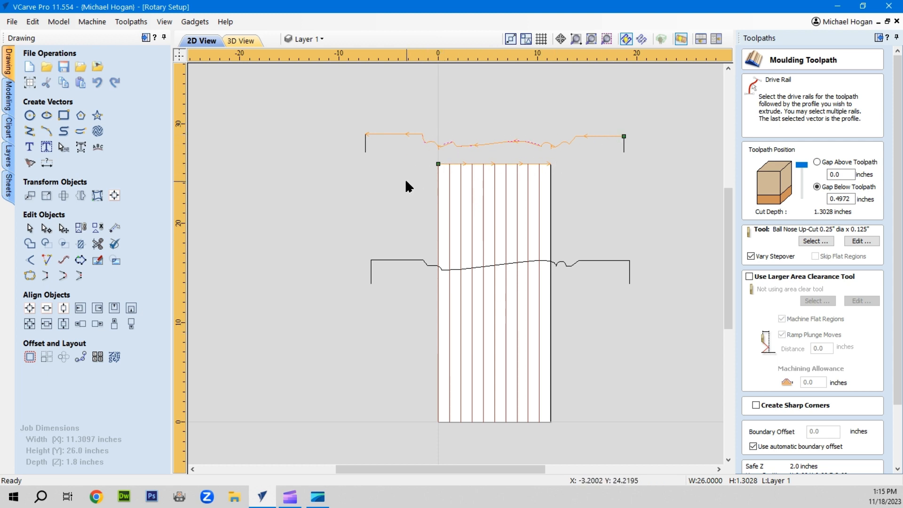
pyautogui.moveTo(578, 169)
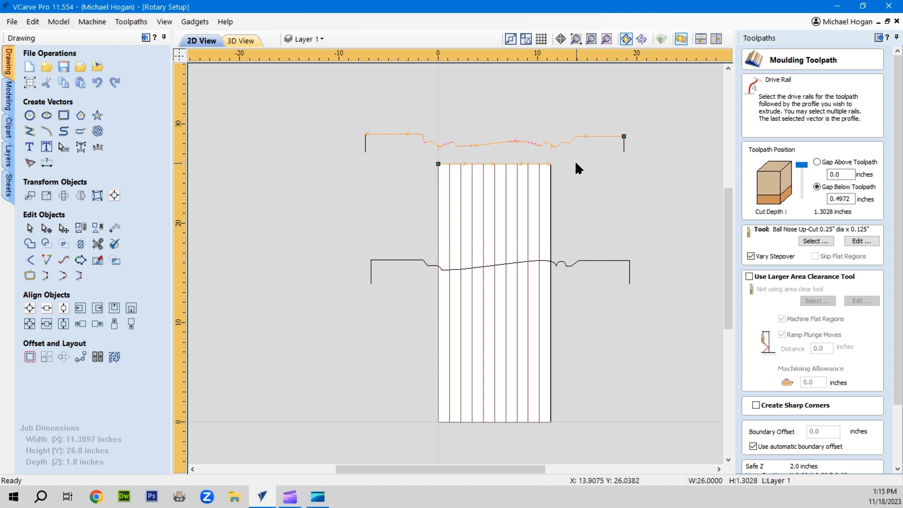
pyautogui.moveTo(599, 141)
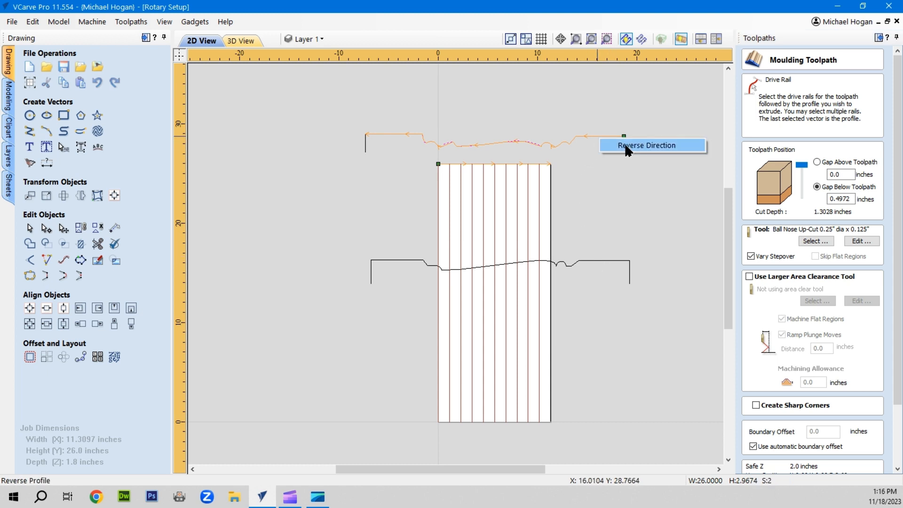
pyautogui.click(646, 145)
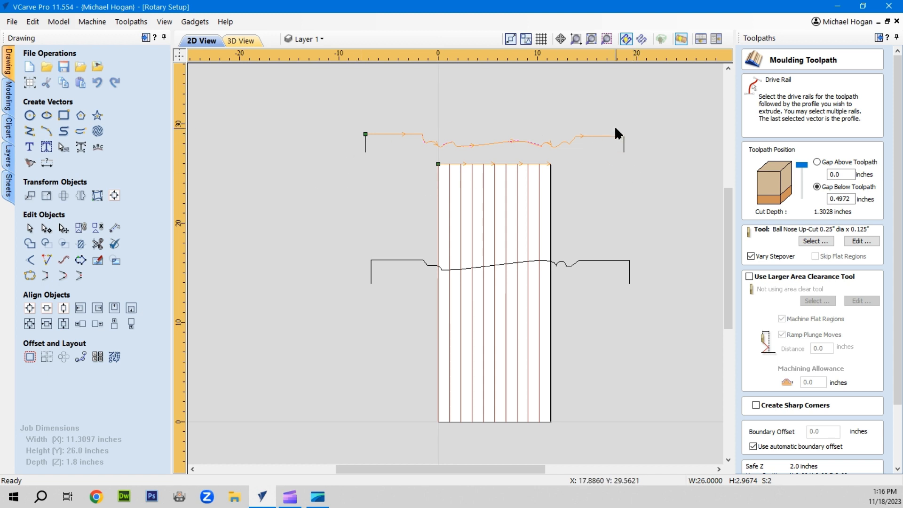
pyautogui.moveTo(467, 198)
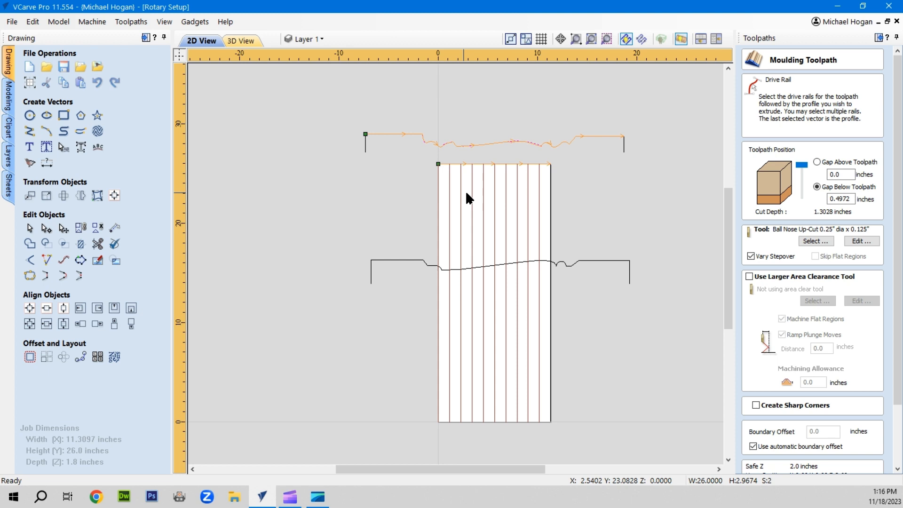
pyautogui.moveTo(488, 168)
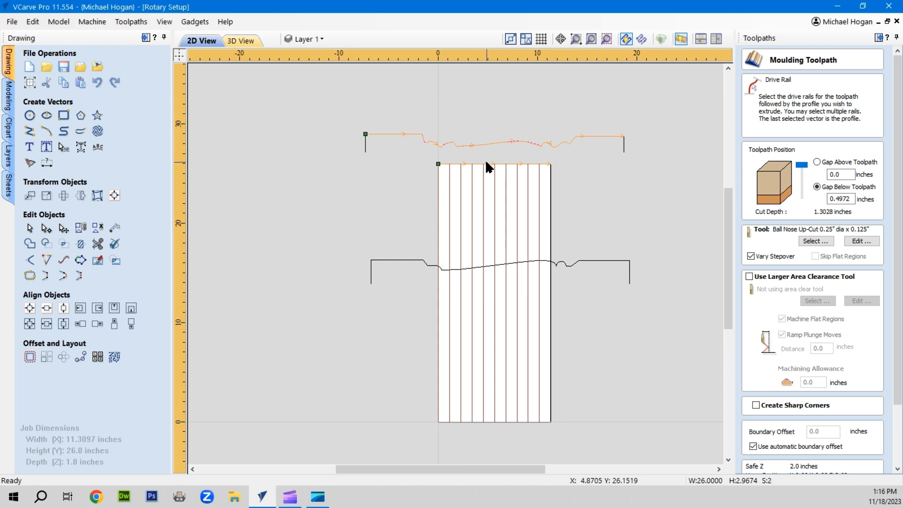
pyautogui.moveTo(503, 410)
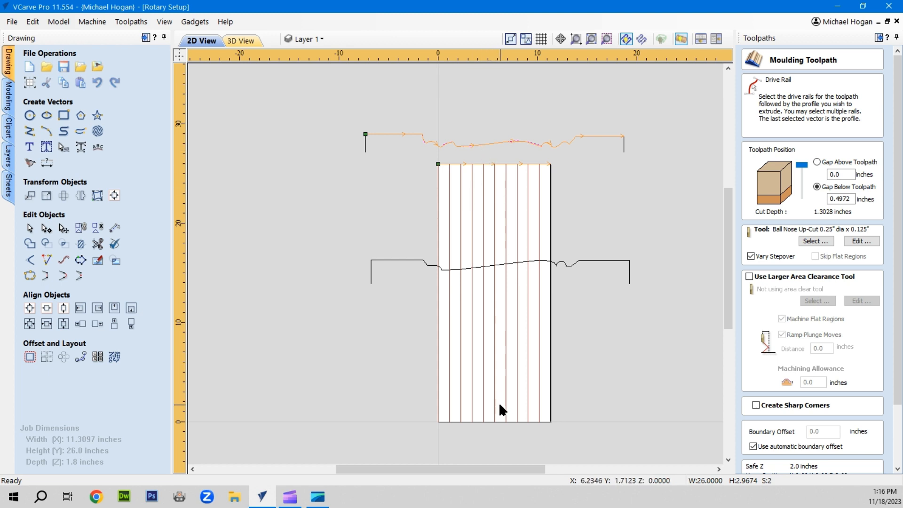
pyautogui.moveTo(615, 136)
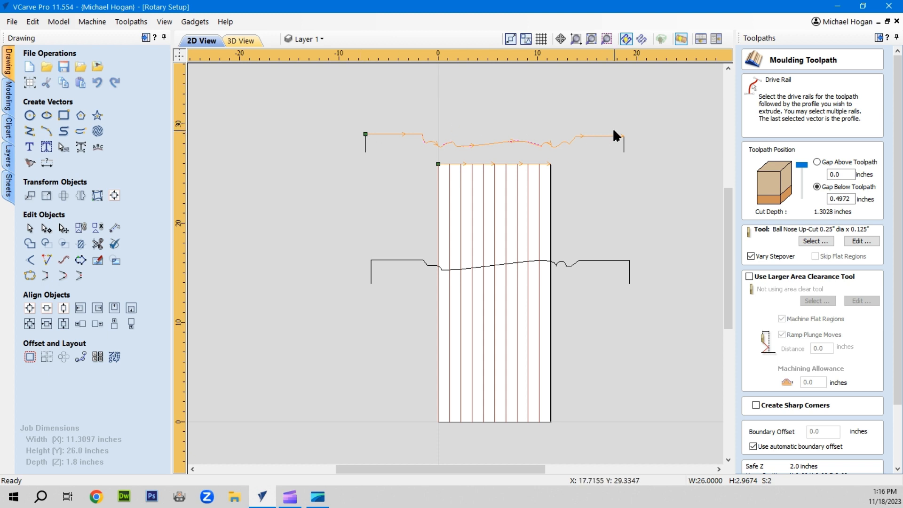
pyautogui.moveTo(499, 168)
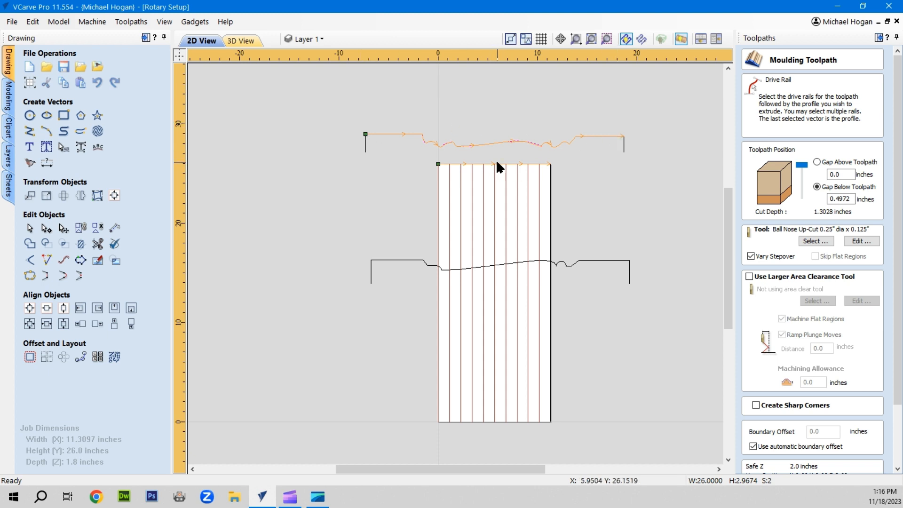
pyautogui.moveTo(496, 232)
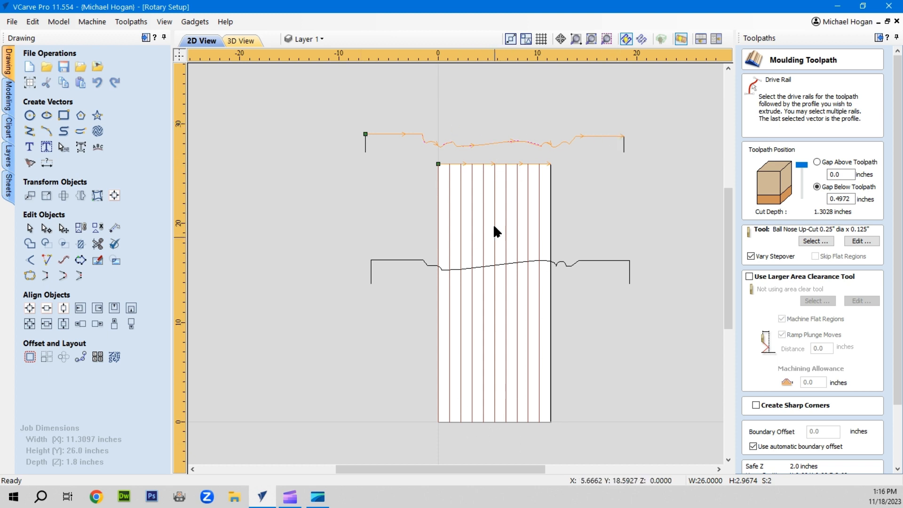
pyautogui.moveTo(434, 276)
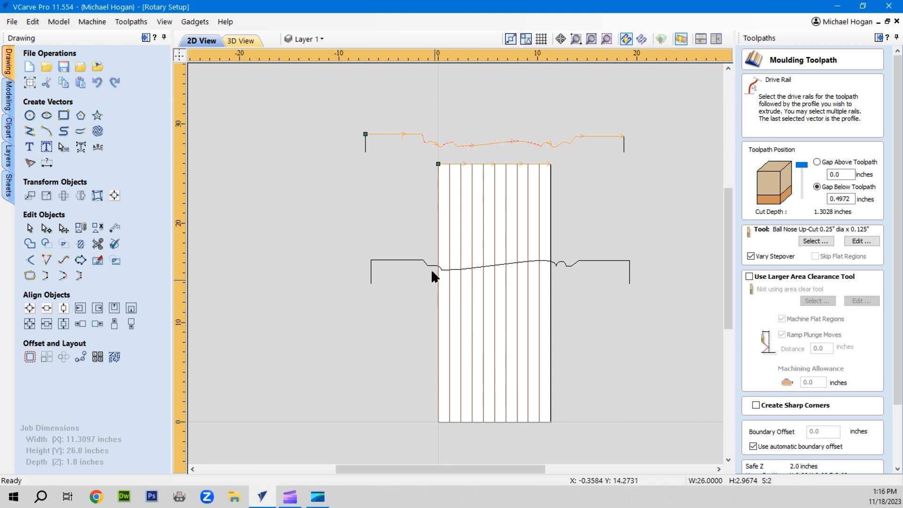
pyautogui.moveTo(348, 237)
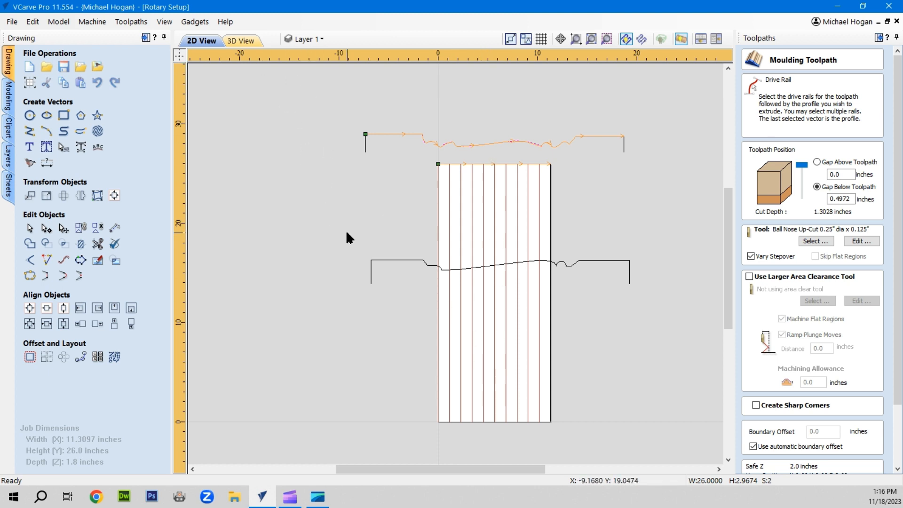
pyautogui.moveTo(371, 216)
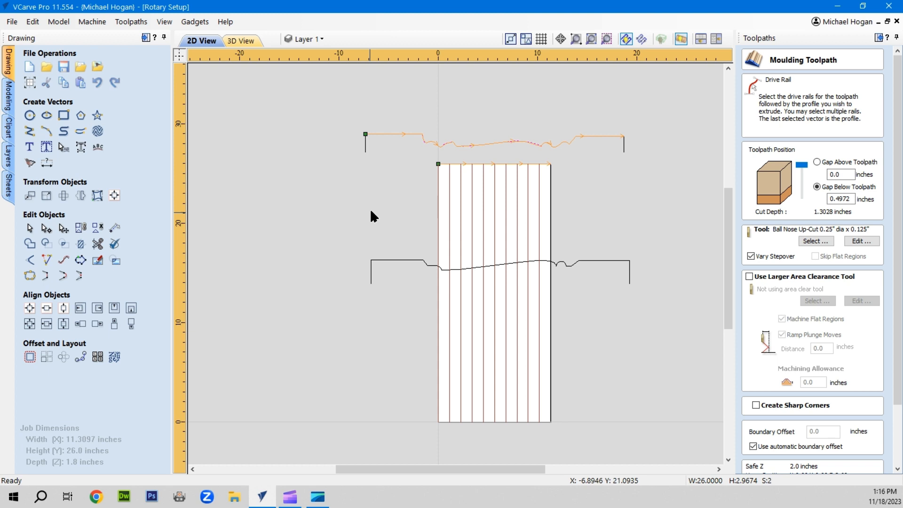
pyautogui.moveTo(489, 168)
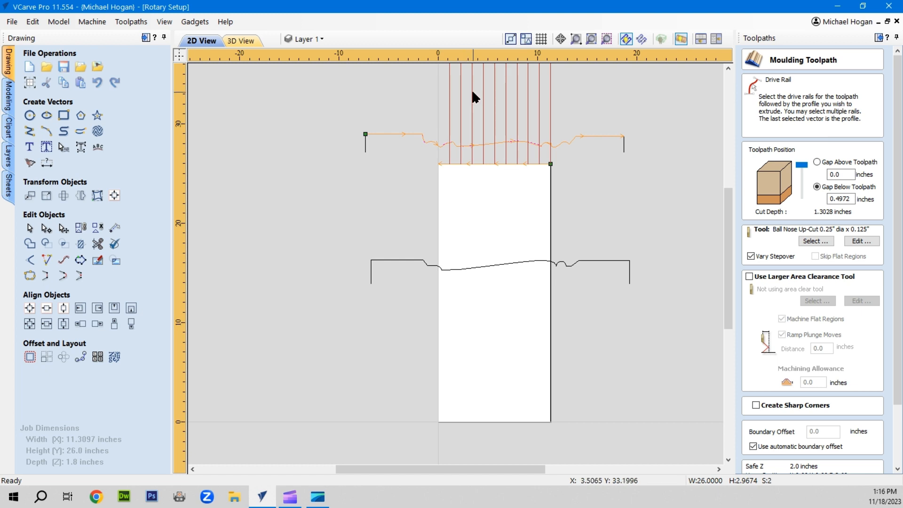
pyautogui.moveTo(500, 157)
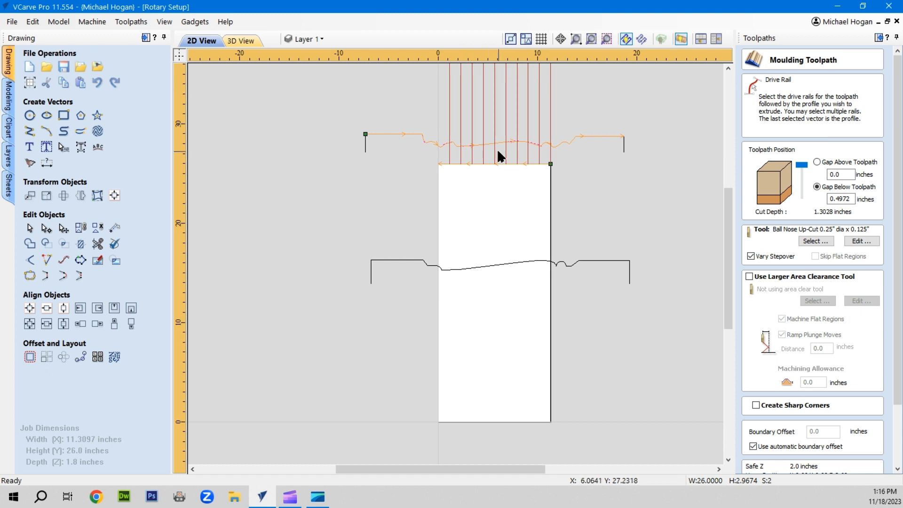
pyautogui.moveTo(498, 167)
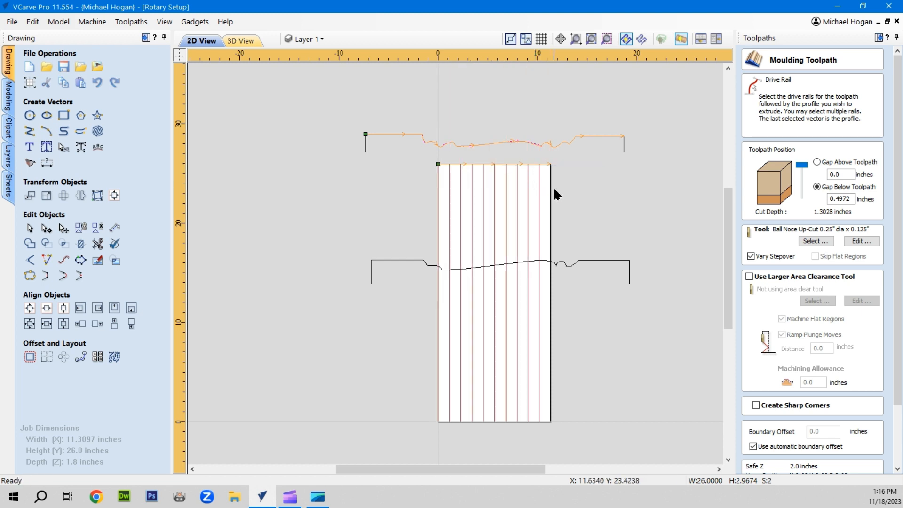
pyautogui.moveTo(489, 145)
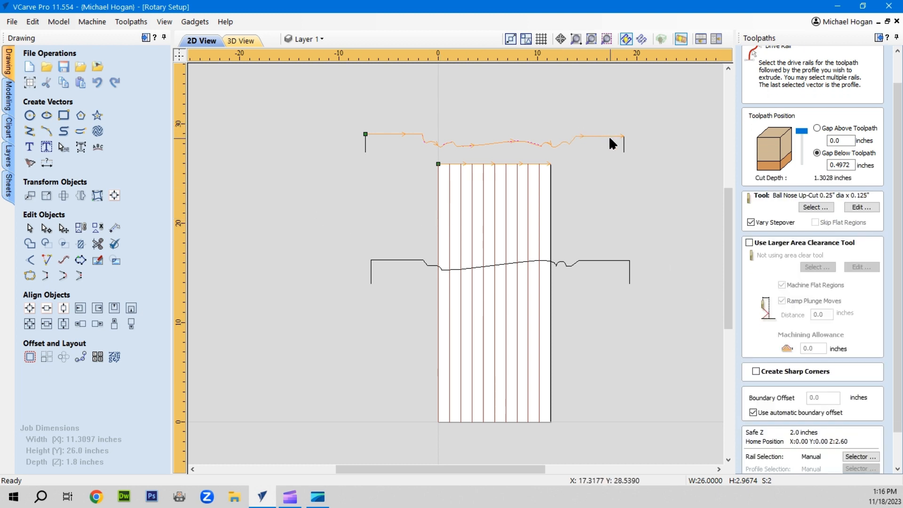
pyautogui.moveTo(609, 141)
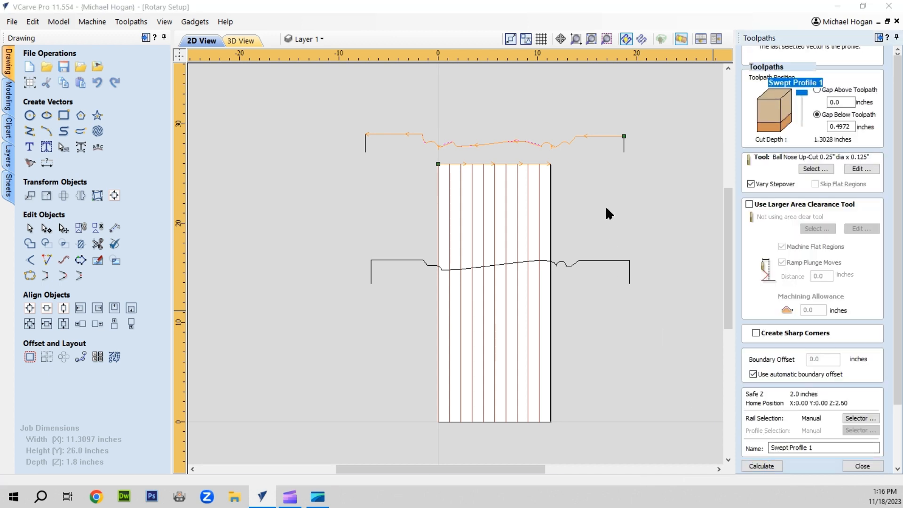
# View the recalculated spindle in the 3D preview, then return to the flat 2D drawing.
pyautogui.click(761, 466)
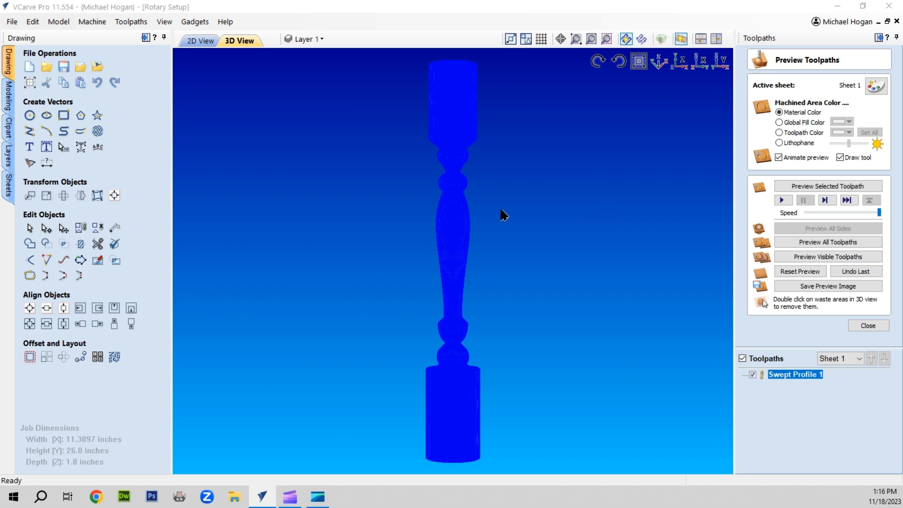
pyautogui.moveTo(463, 270)
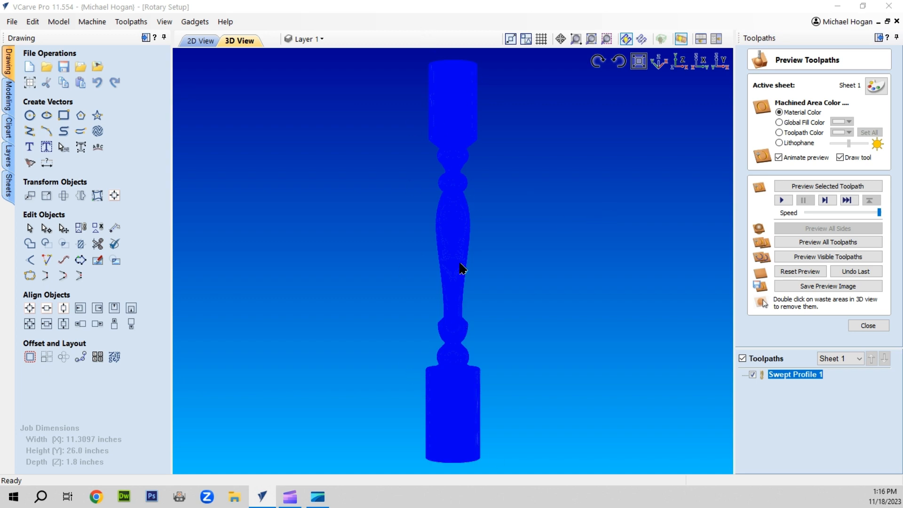
pyautogui.moveTo(198, 271)
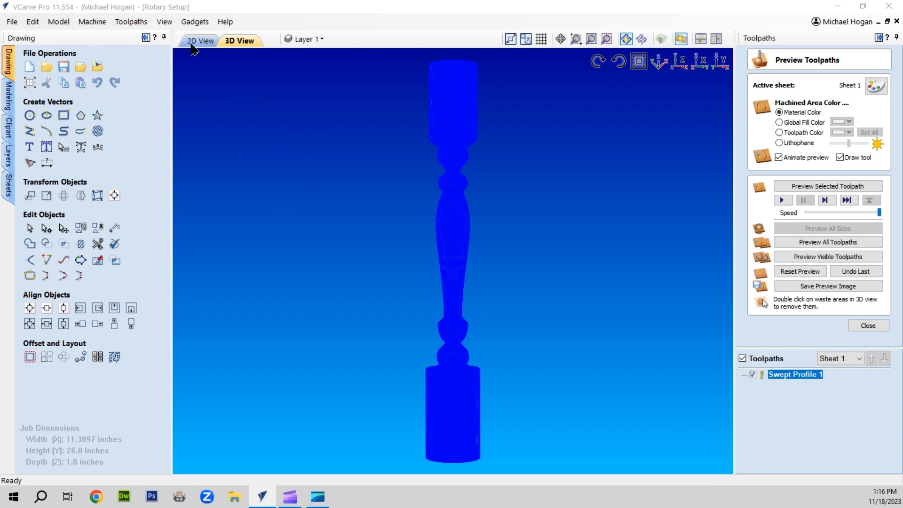
pyautogui.click(200, 41)
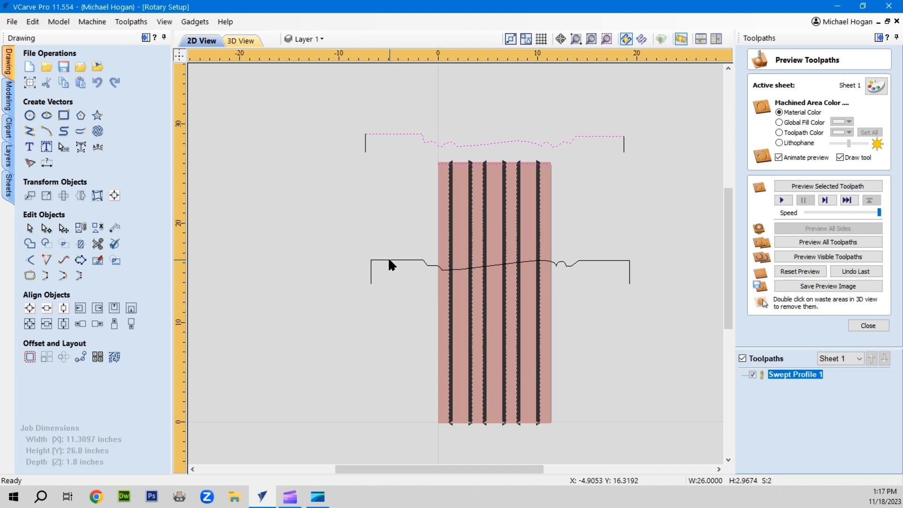
pyautogui.moveTo(447, 275)
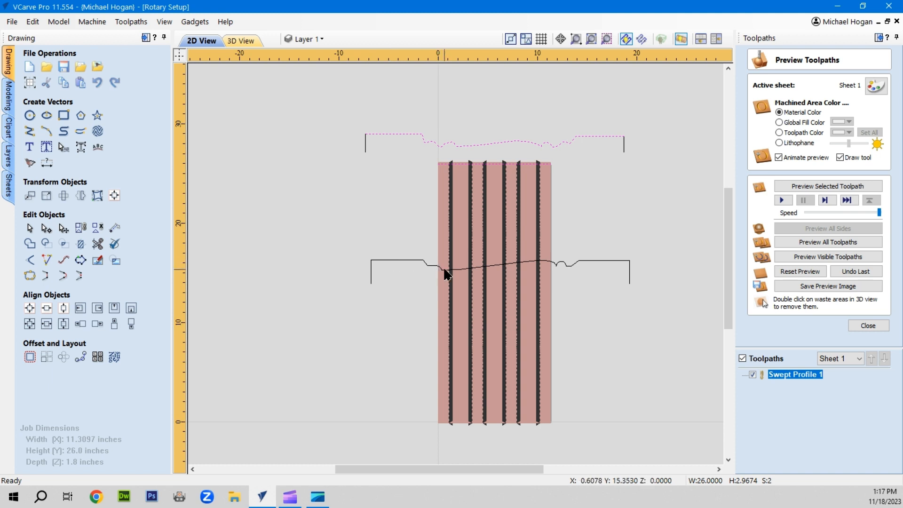
pyautogui.moveTo(570, 269)
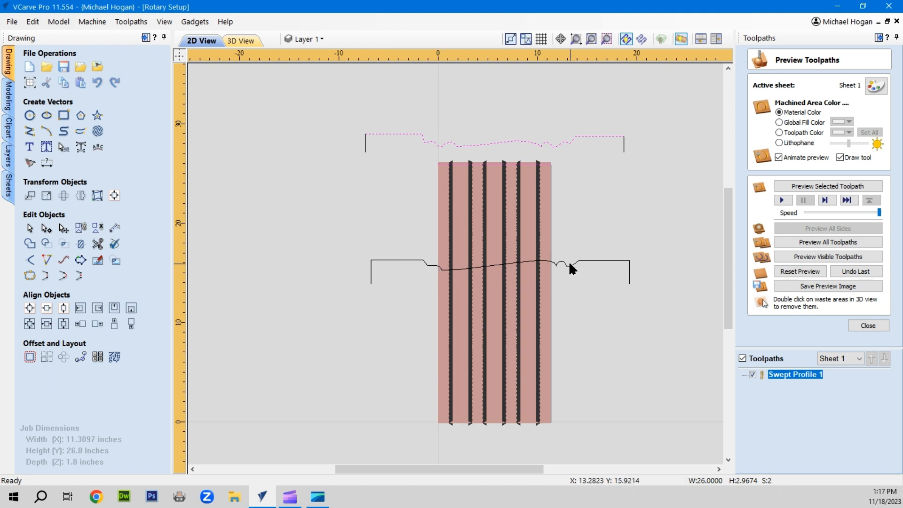
pyautogui.moveTo(622, 290)
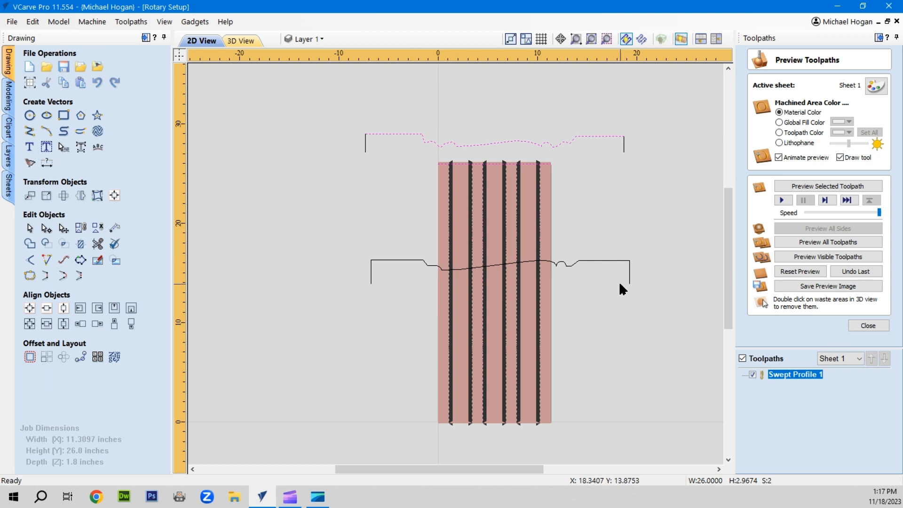
pyautogui.moveTo(792, 377)
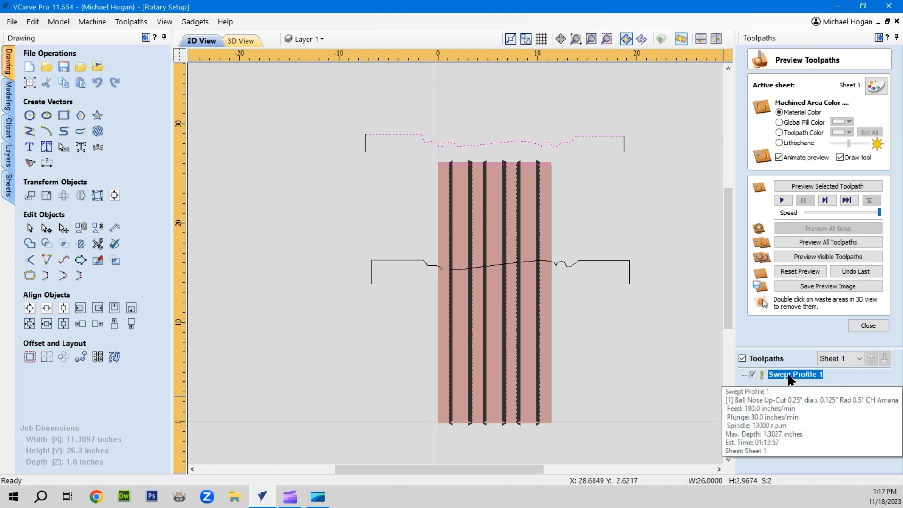
# Edit Swept Profile 1, select its rails and profile, and reverse the profile vector's direction.
pyautogui.click(866, 325)
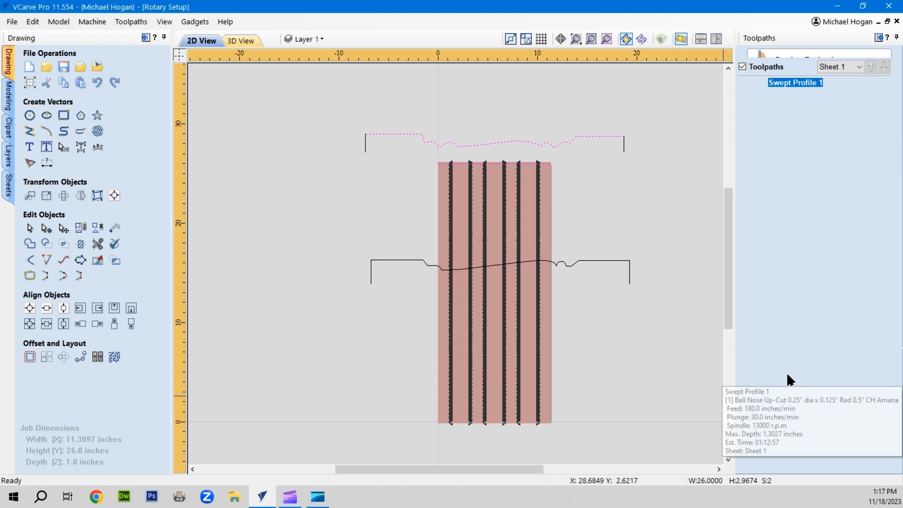
pyautogui.doubleClick(795, 83)
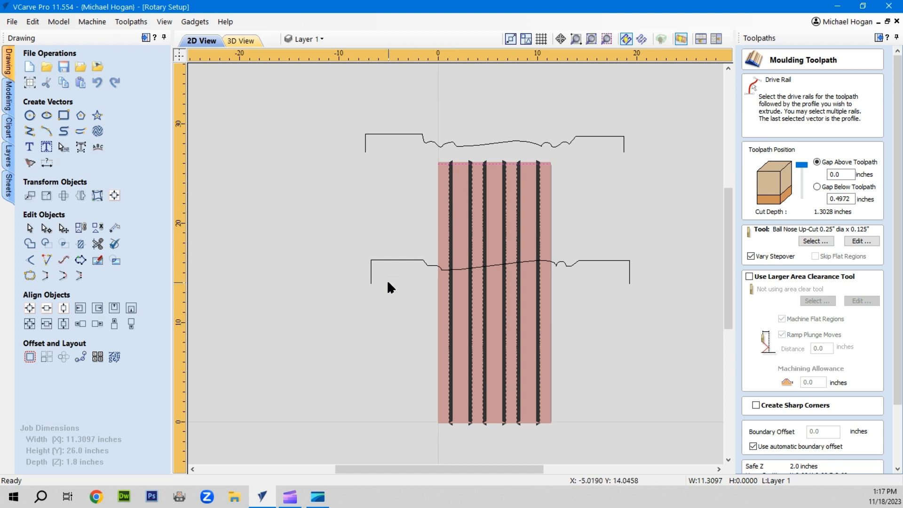
pyautogui.moveTo(398, 270)
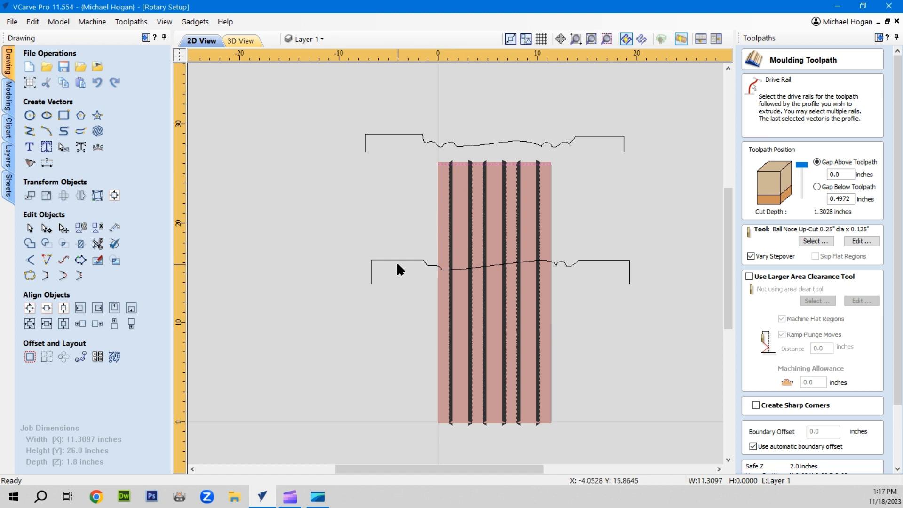
pyautogui.moveTo(404, 265)
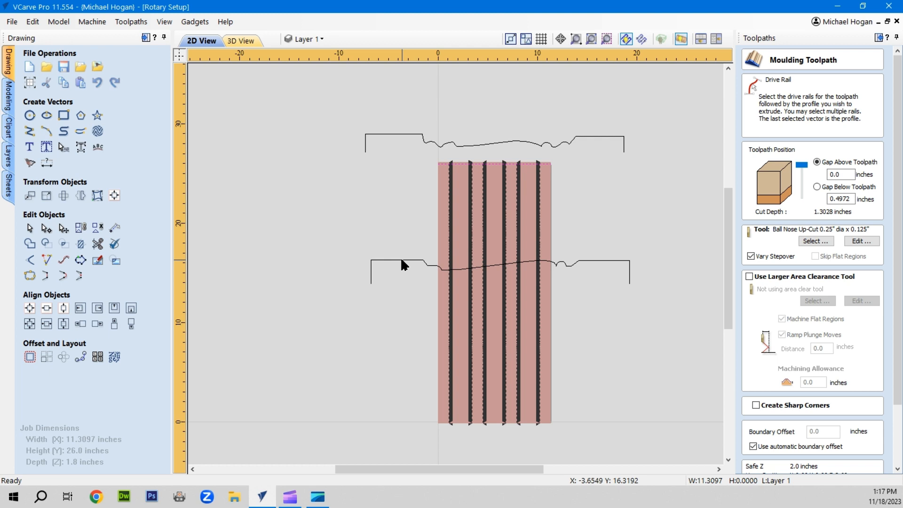
pyautogui.click(403, 265)
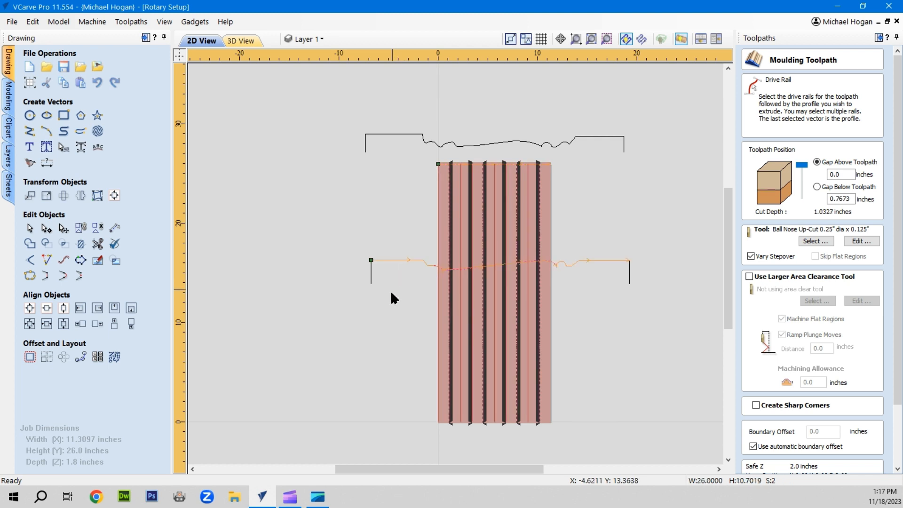
pyautogui.moveTo(602, 374)
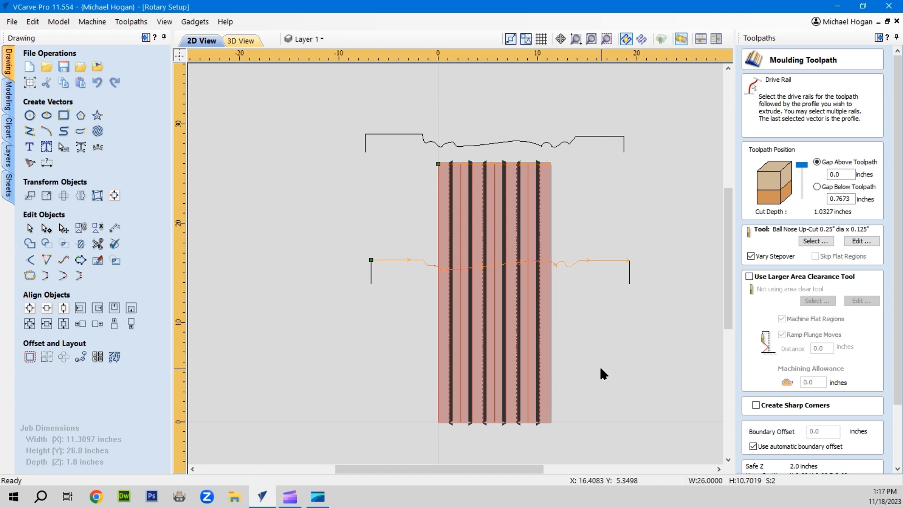
pyautogui.moveTo(602, 265)
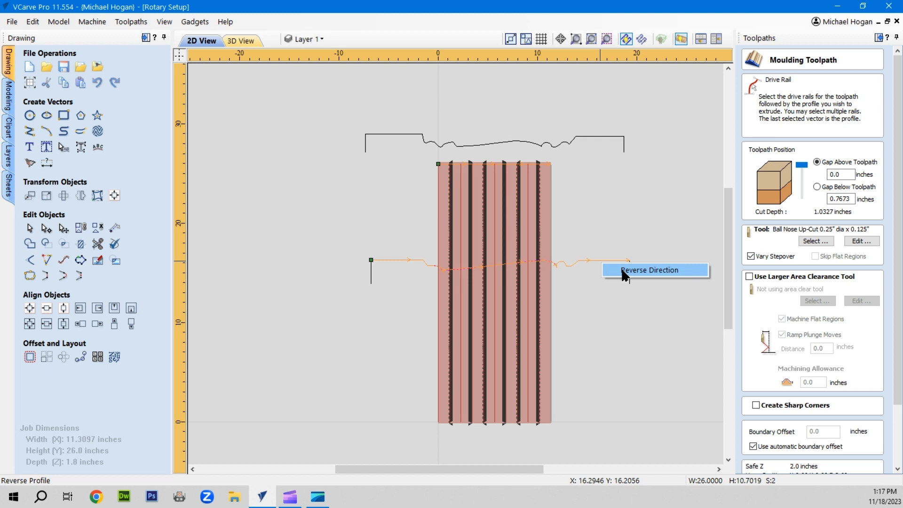
pyautogui.click(650, 270)
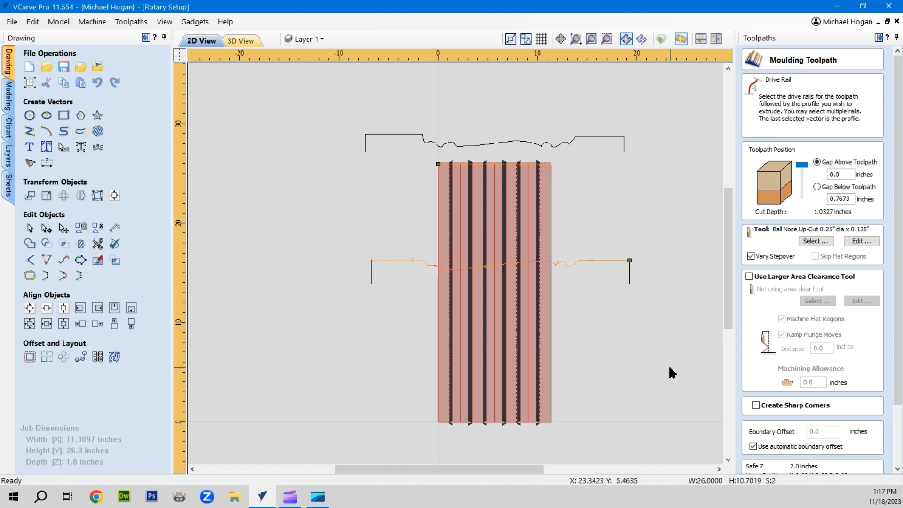
pyautogui.scroll(-3)
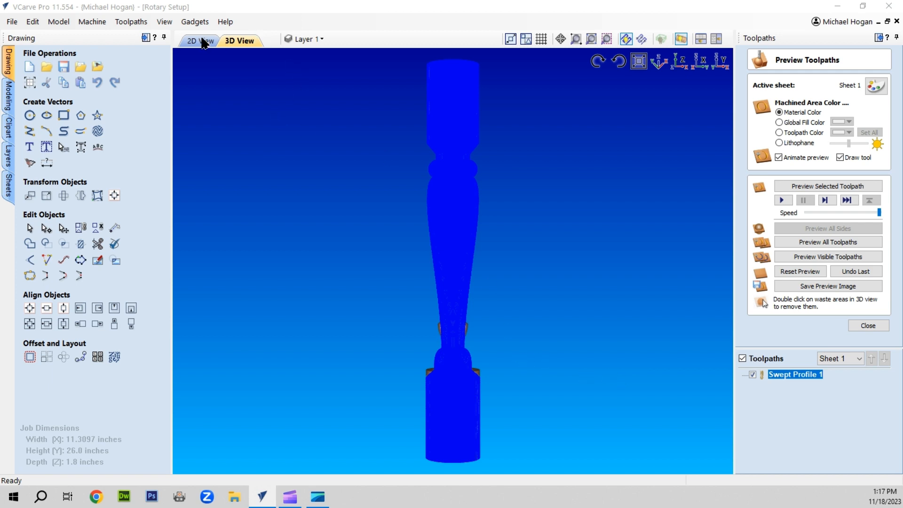
pyautogui.moveTo(224, 107)
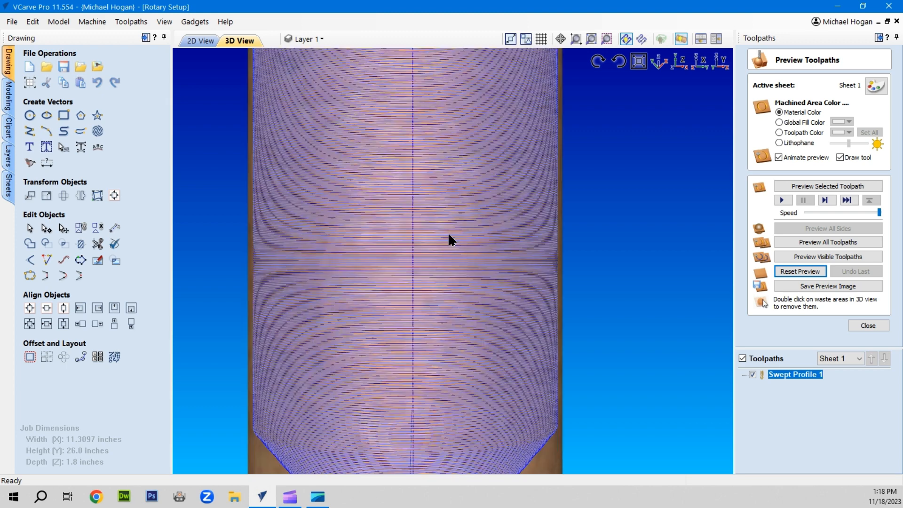
pyautogui.moveTo(558, 203)
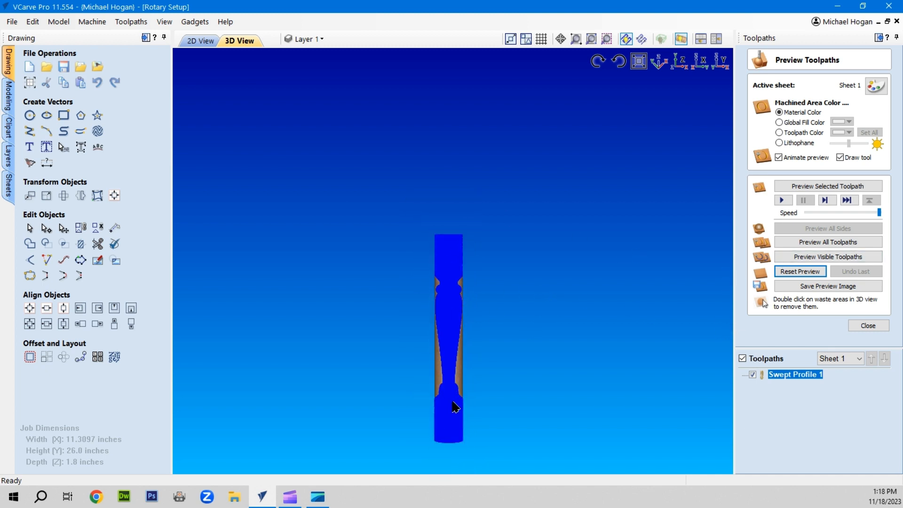
# Inspect the re-simulated slimmer spindle in 3D, then bring up the rotary Job Setup form.
pyautogui.doubleClick(454, 406)
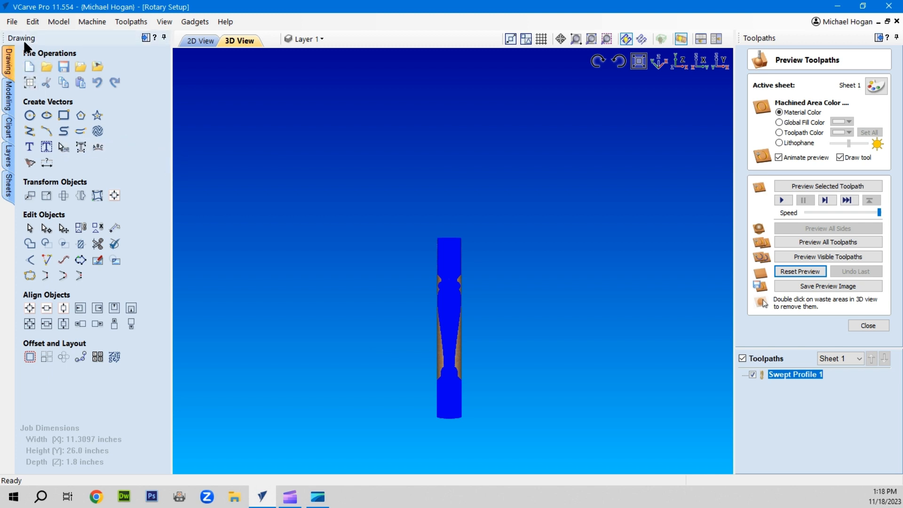
pyautogui.click(11, 22)
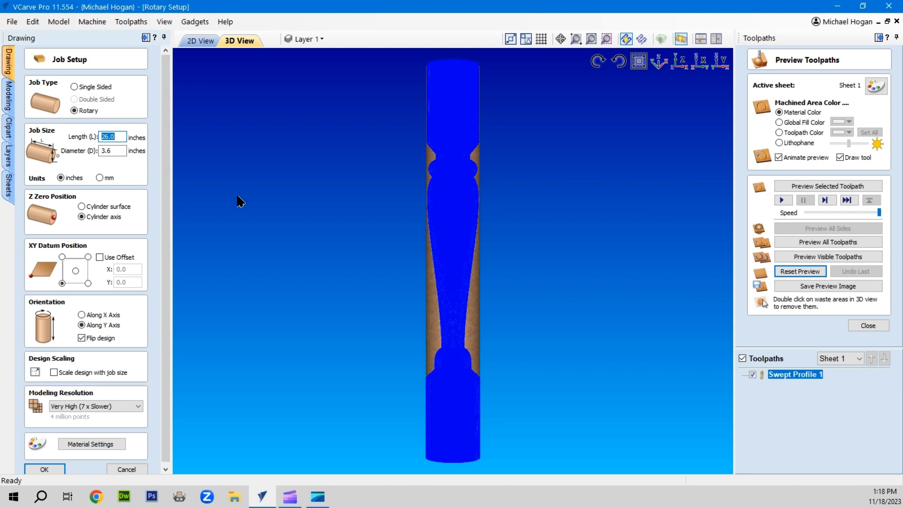
pyautogui.moveTo(317, 201)
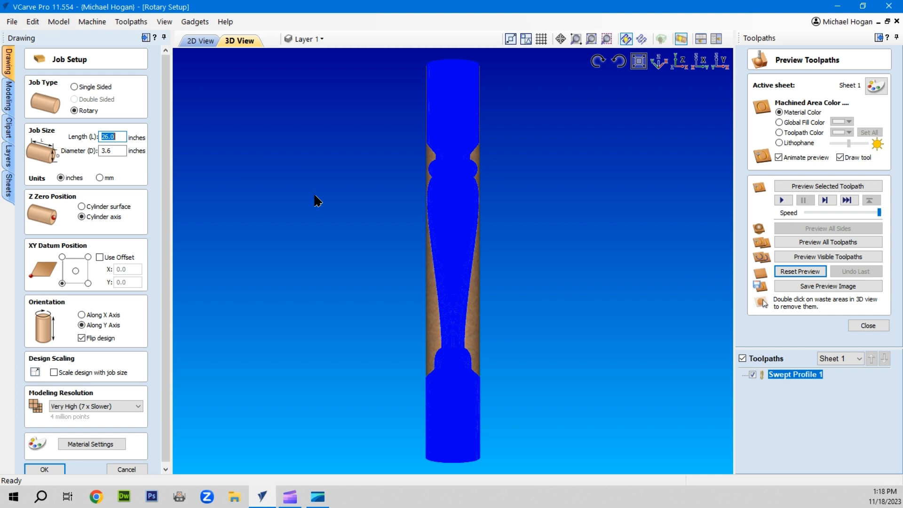
pyautogui.moveTo(296, 253)
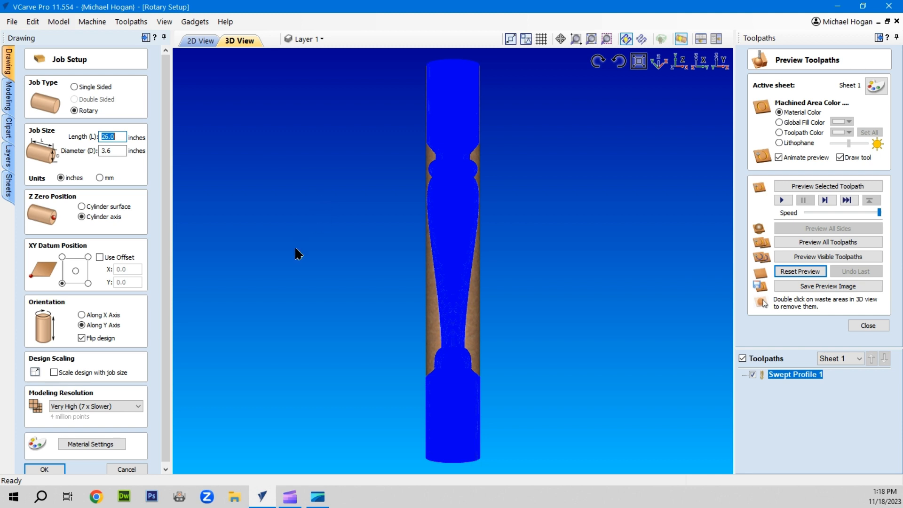
# Close the rotary Job Setup form with OK, leaving the 26.0 x 3.6 in job unchanged.
pyautogui.click(126, 469)
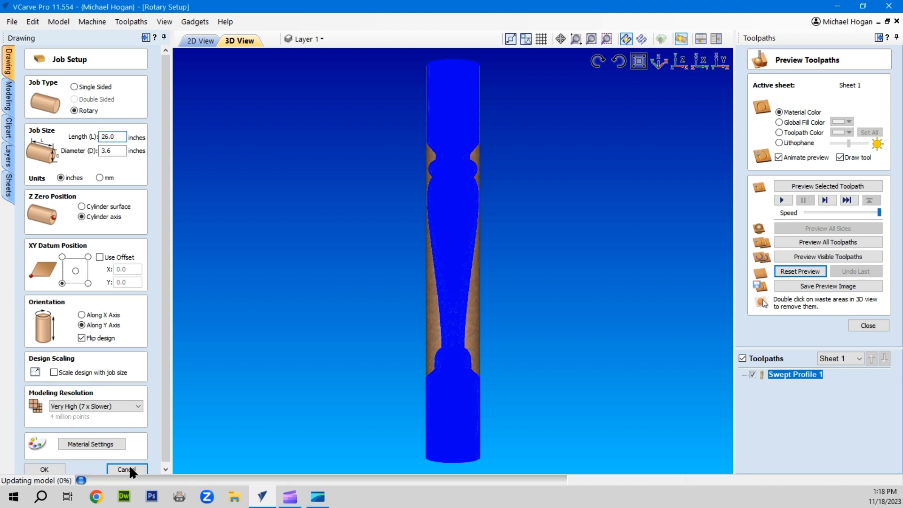
pyautogui.click(126, 470)
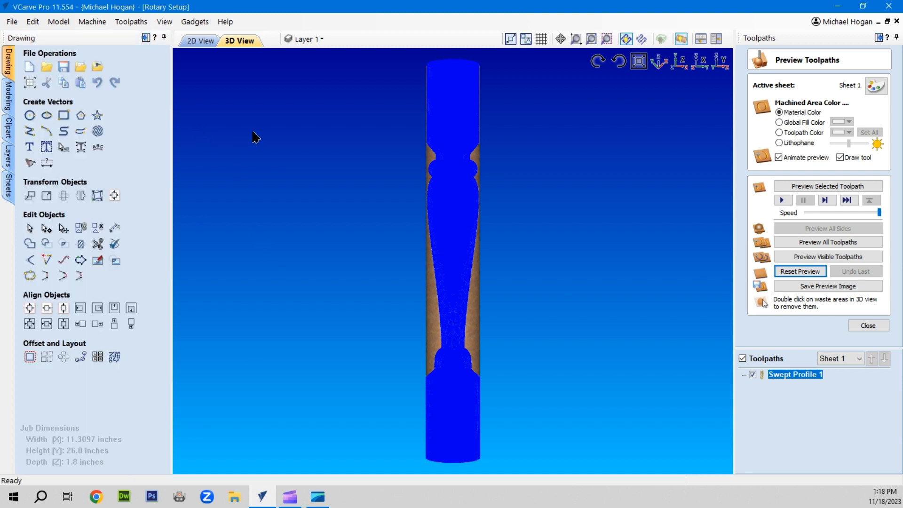
pyautogui.moveTo(702, 337)
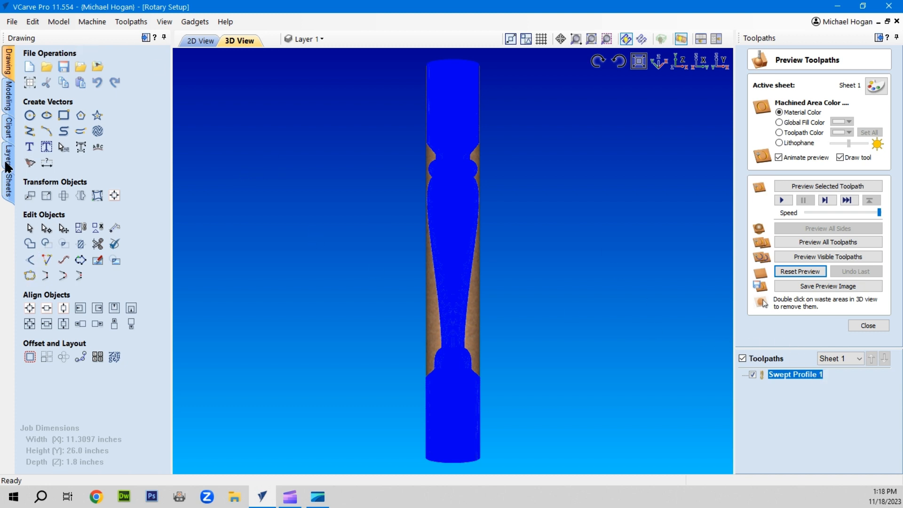
pyautogui.click(11, 22)
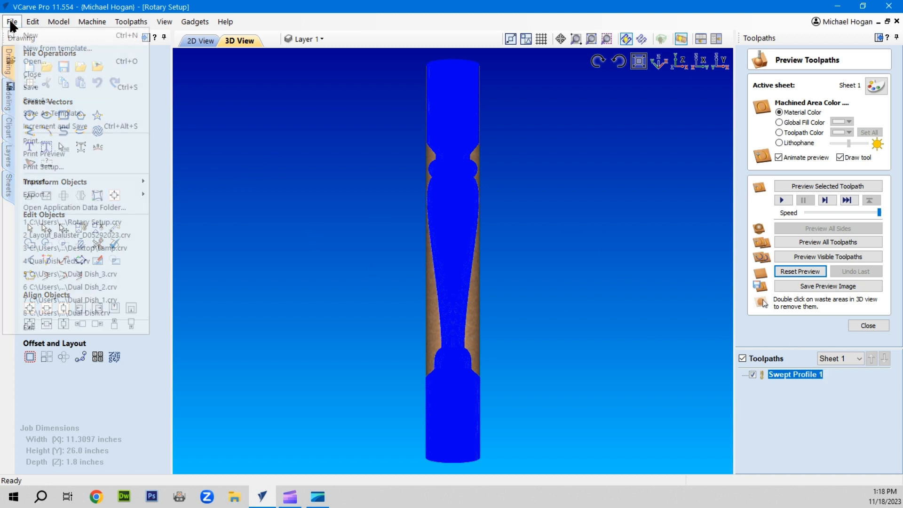
pyautogui.click(11, 22)
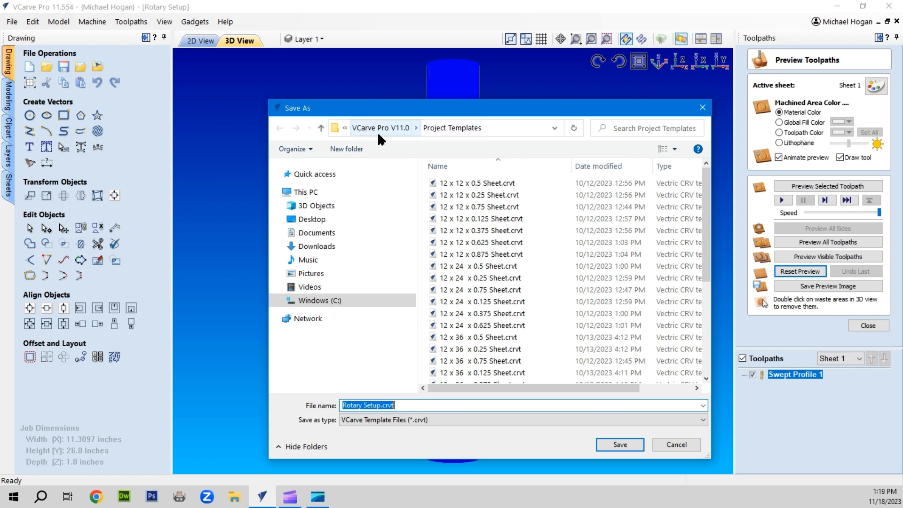
pyautogui.moveTo(427, 134)
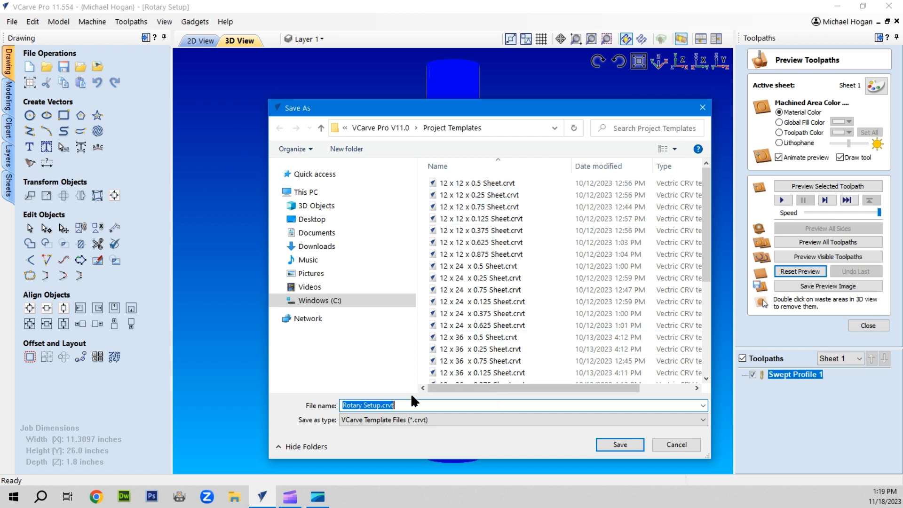
pyautogui.scroll(-3)
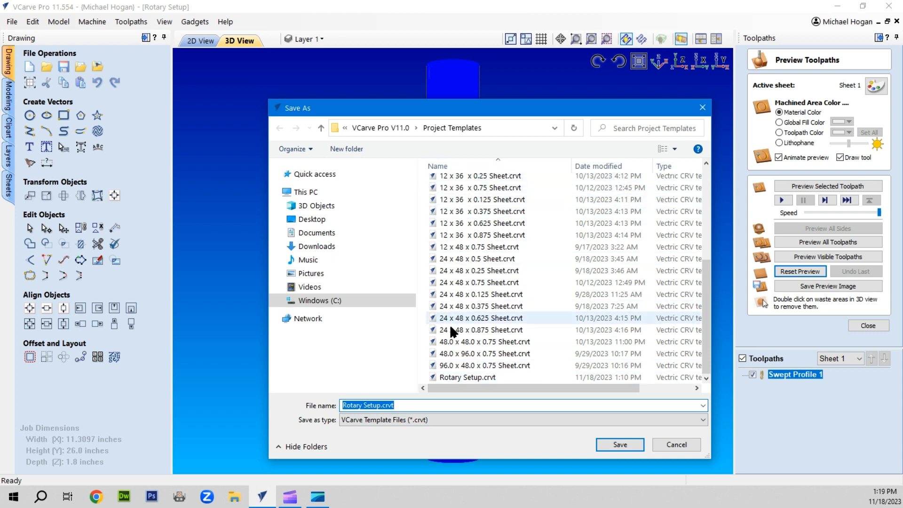
pyautogui.moveTo(466, 377)
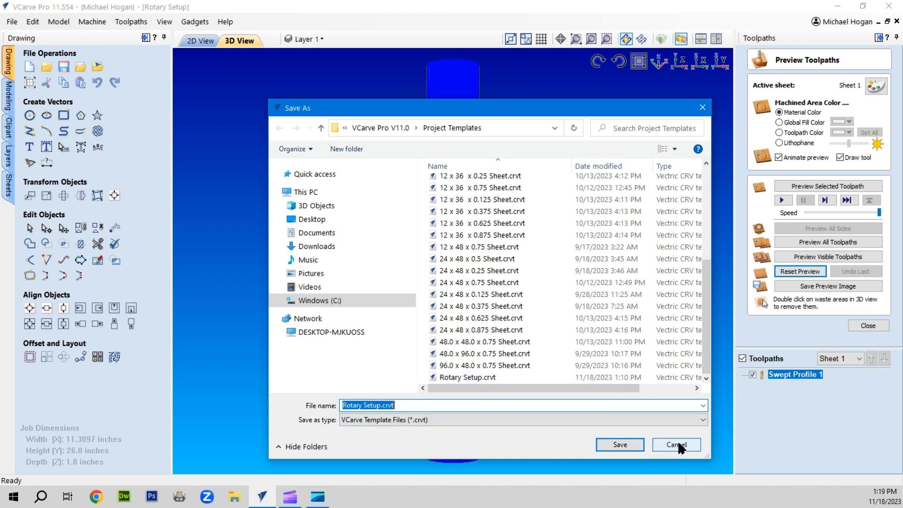
pyautogui.click(675, 443)
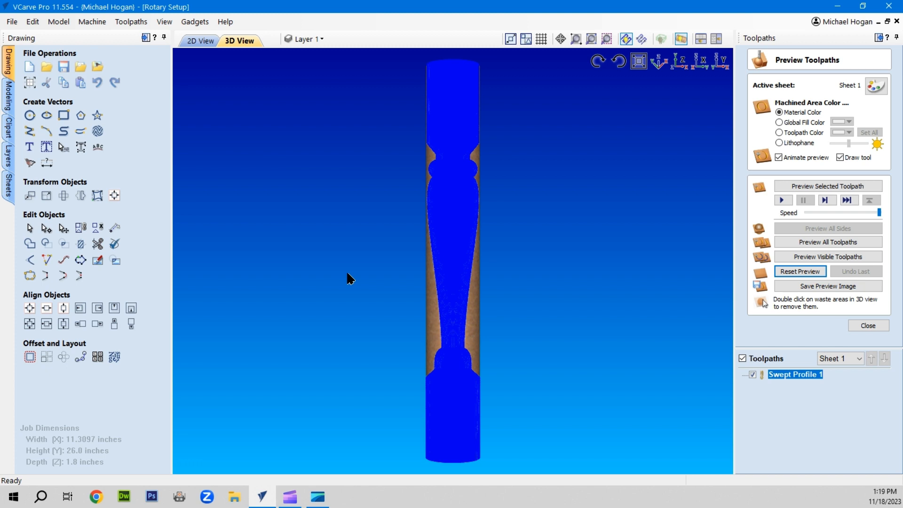
pyautogui.moveTo(331, 261)
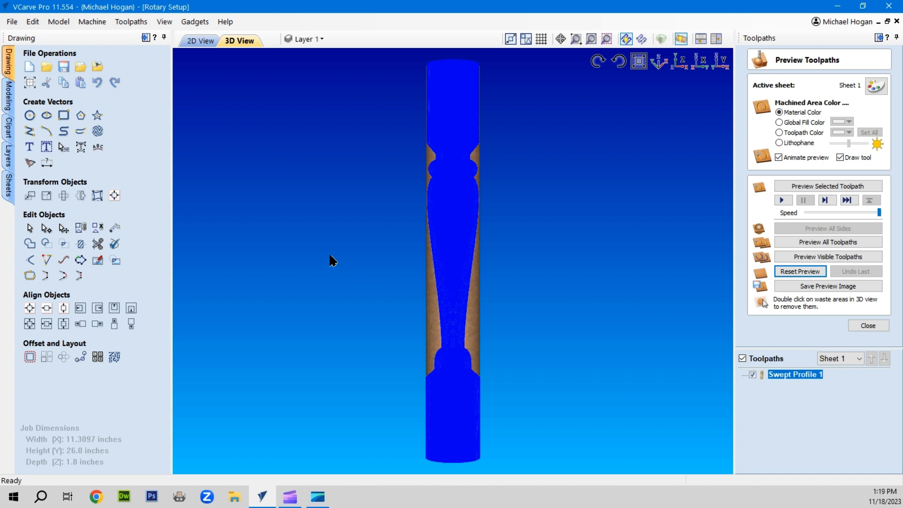